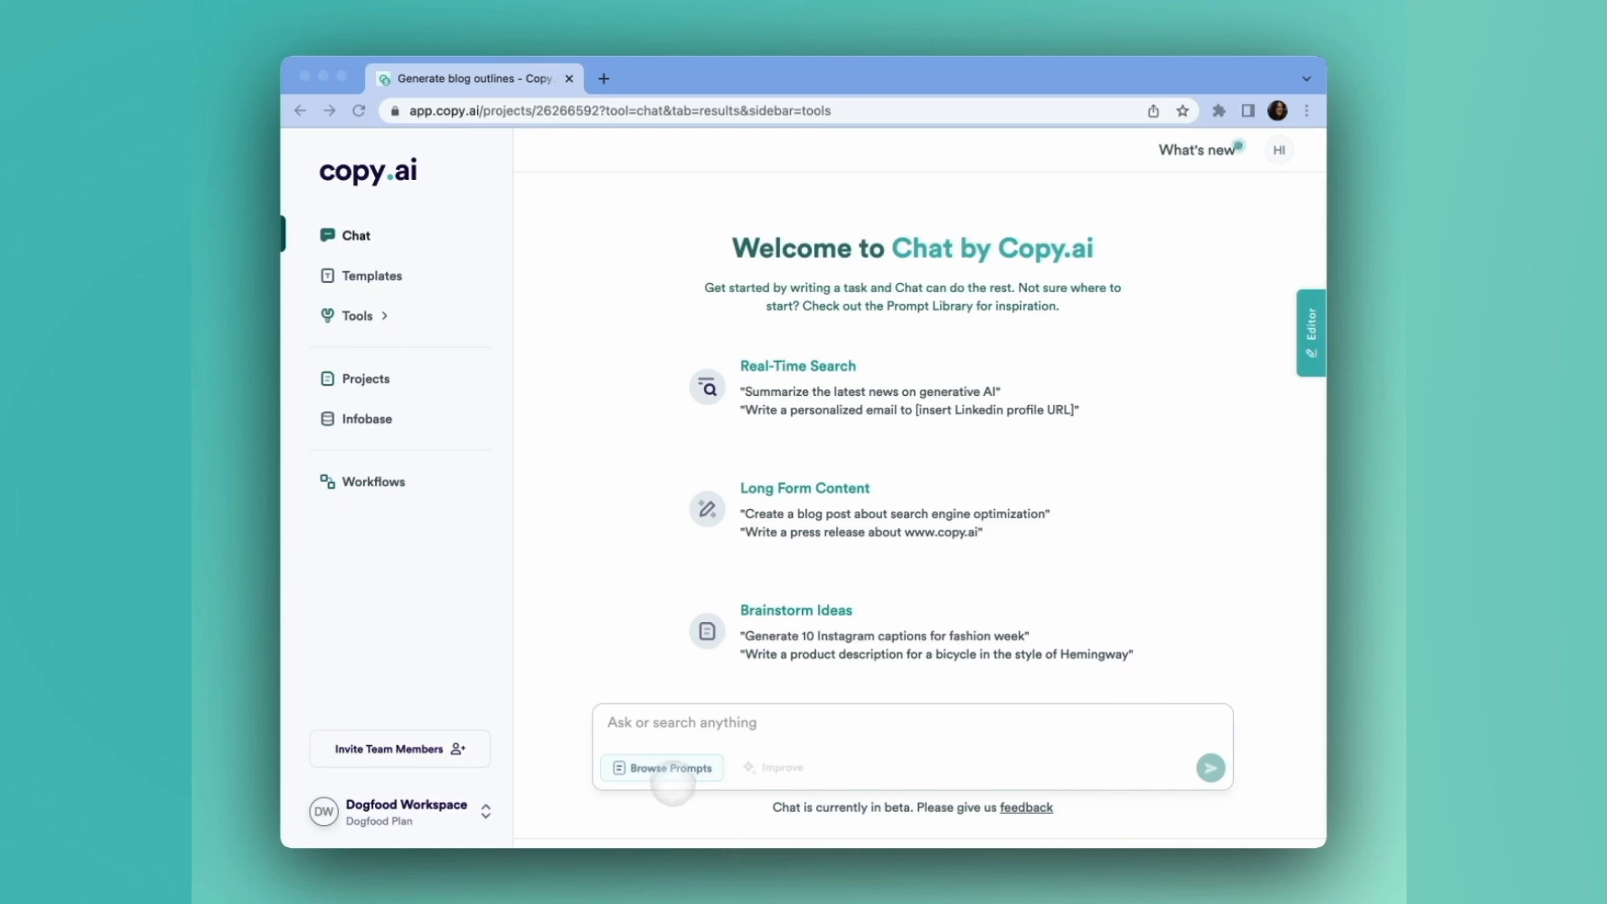
Insert the Blog Outline prompt from the Content/SEO library into the chat message box
{"action": "left_click", "coordinate": [663, 767]}
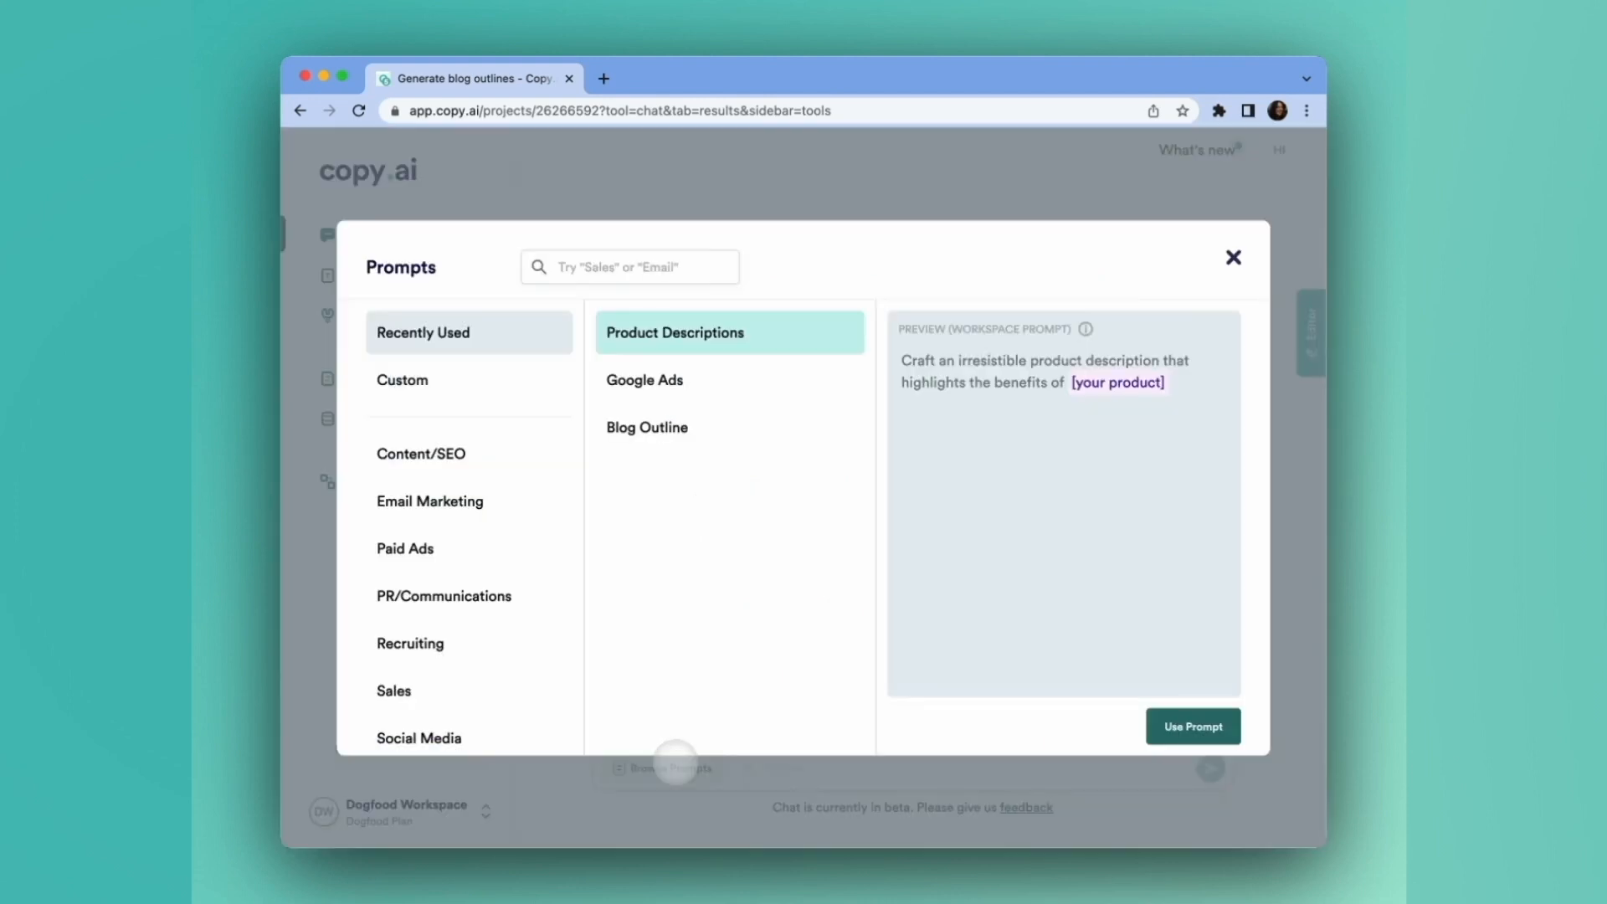
{"action": "left_click", "coordinate": [1234, 258]}
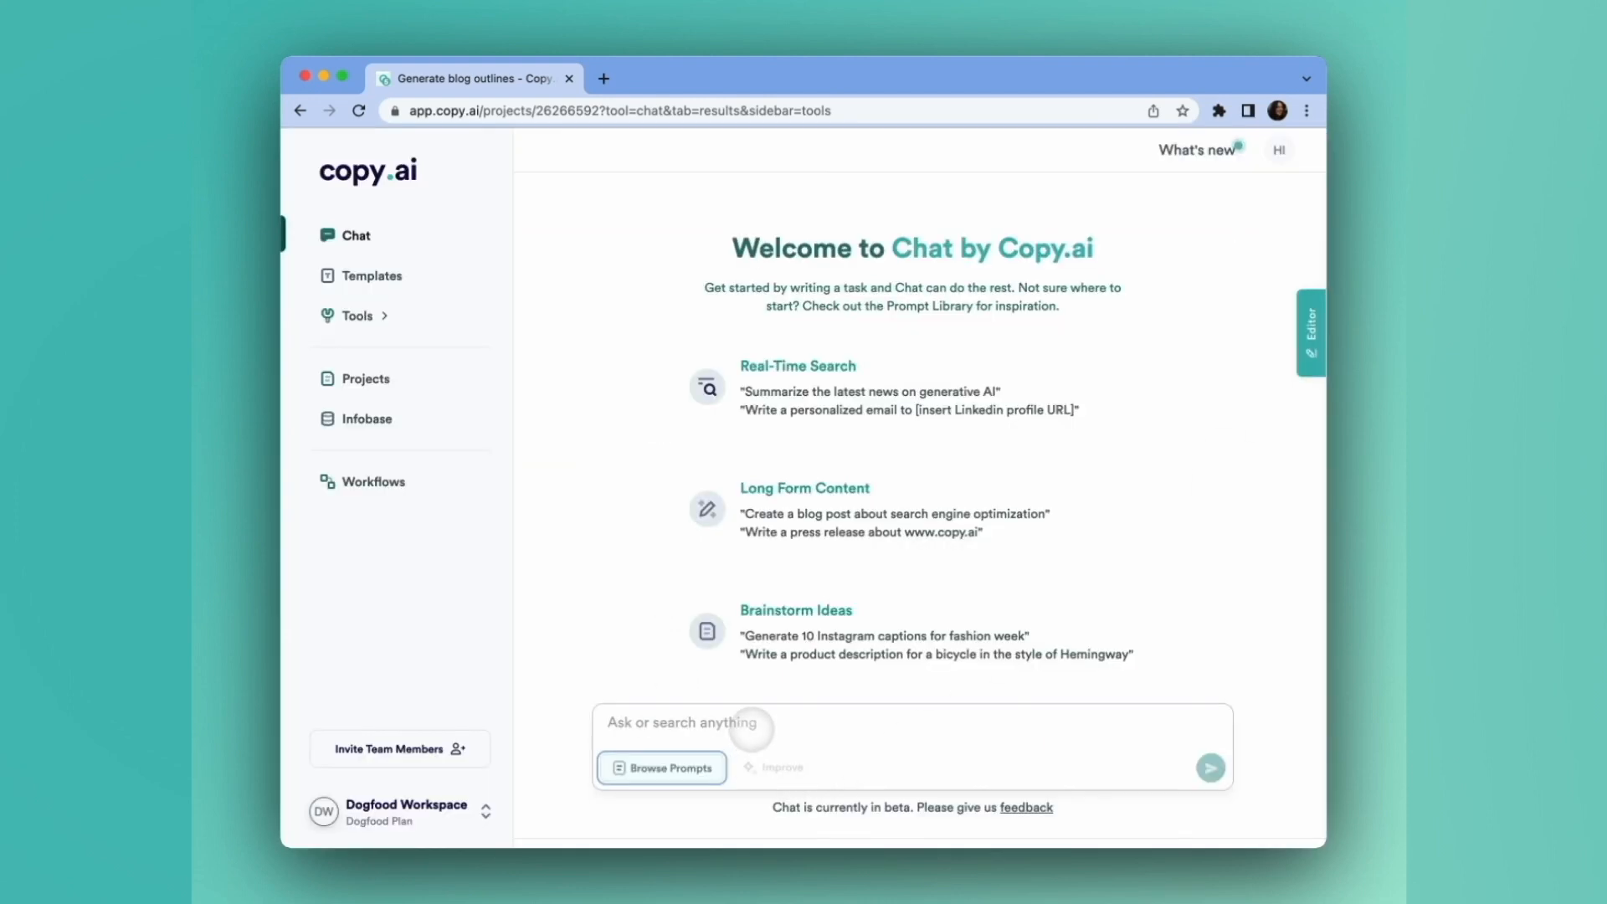
{"action": "left_click", "coordinate": [662, 769]}
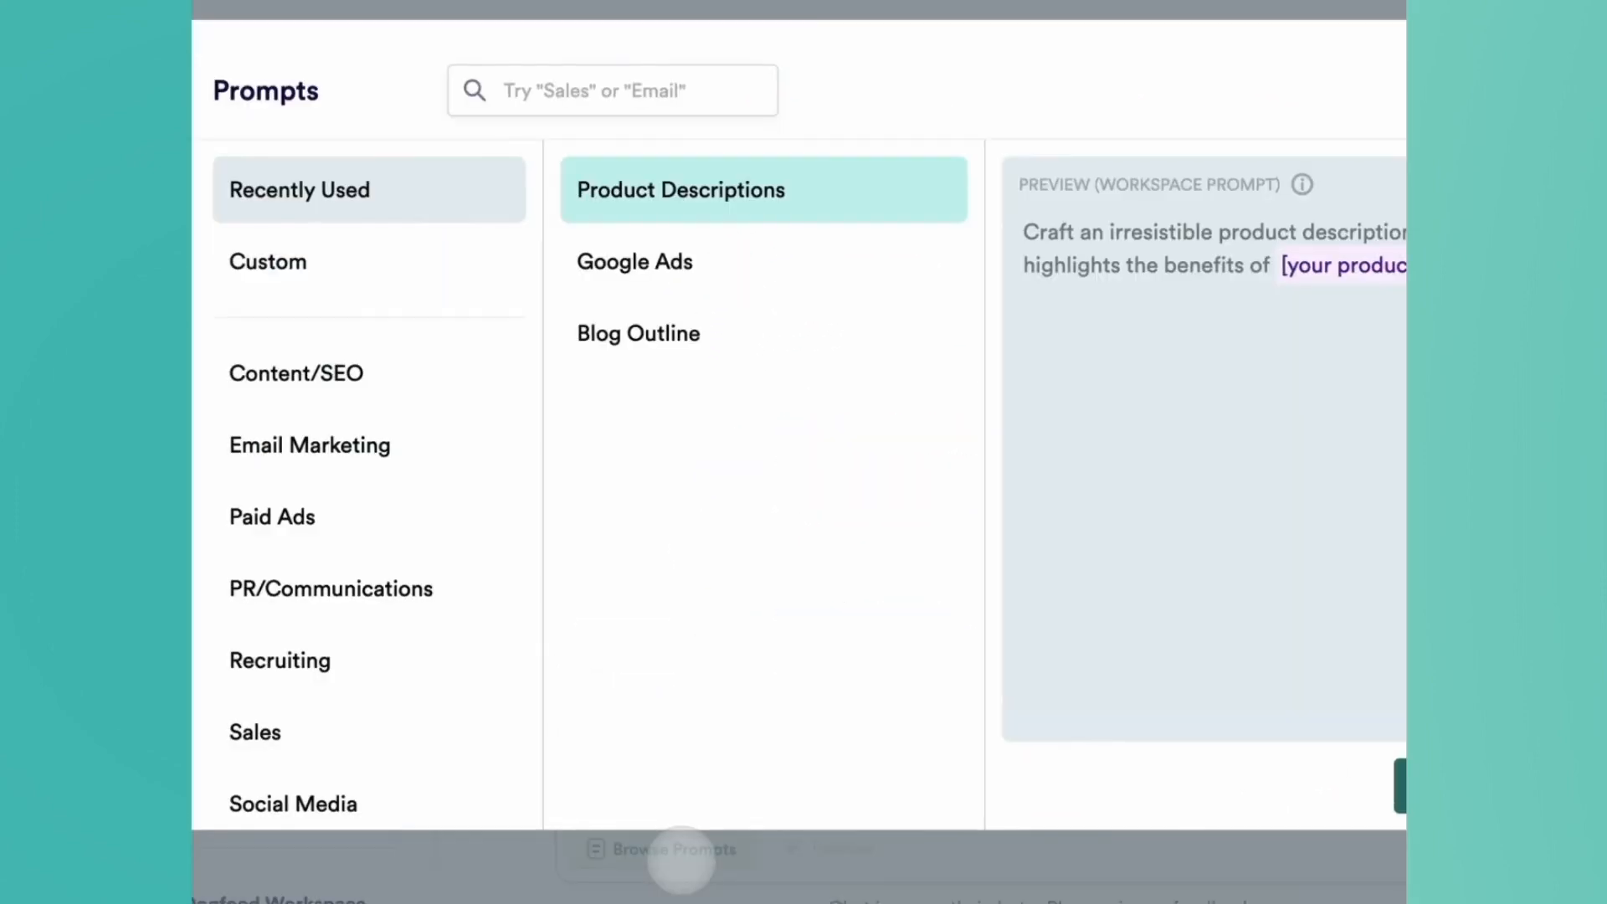
{"action": "left_click", "coordinate": [296, 371]}
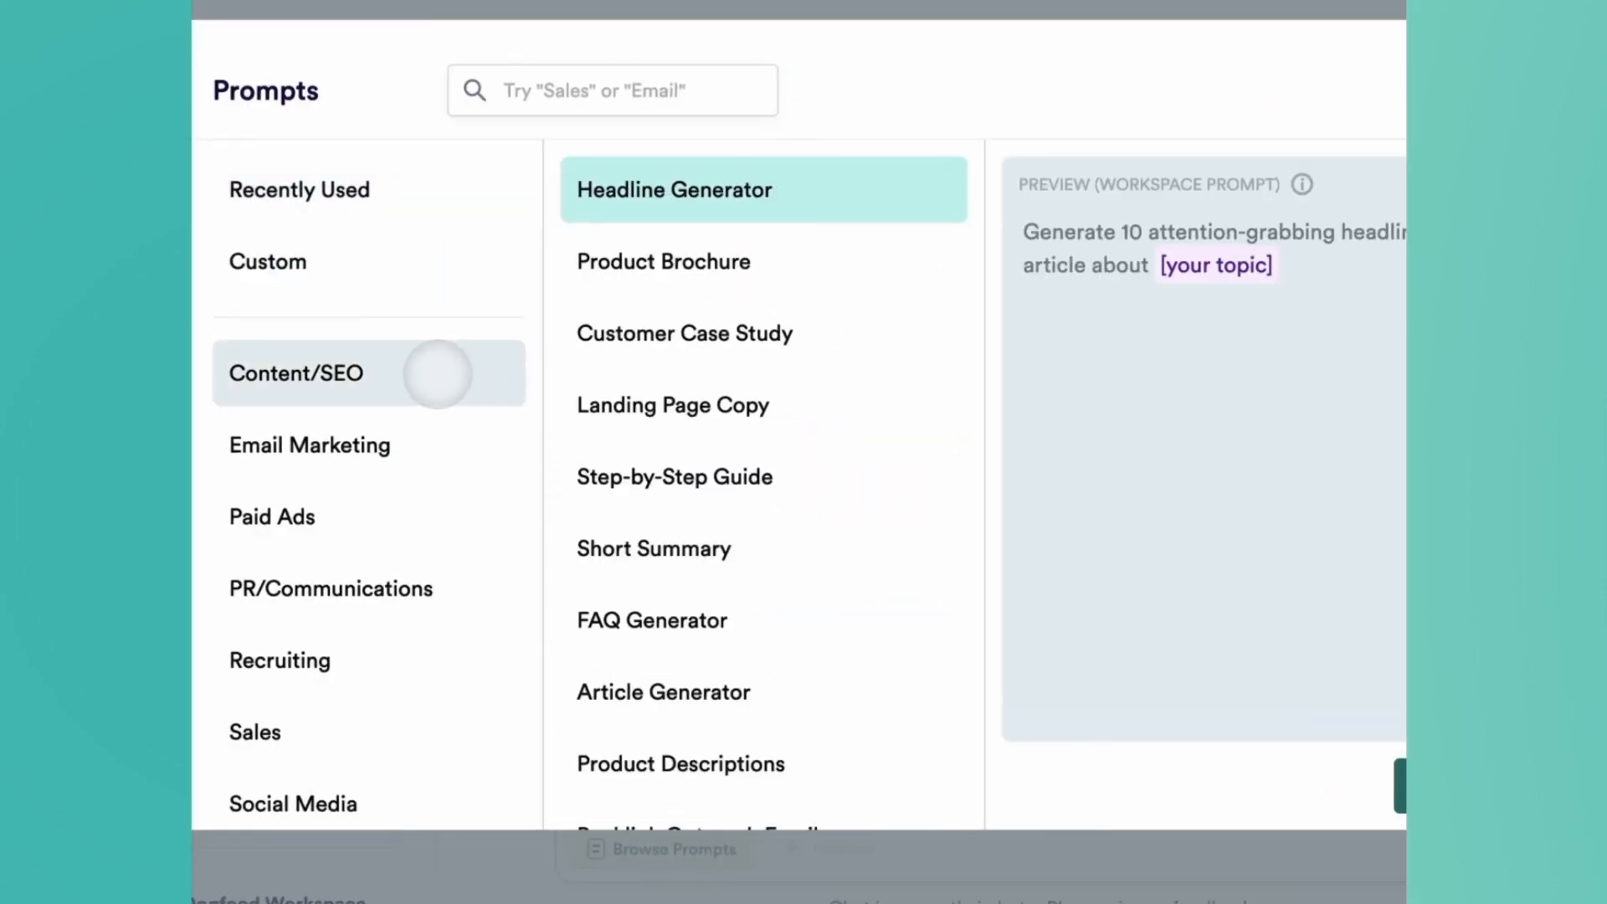
{"action": "scroll", "scroll_direction": "down", "scroll_amount": 3}
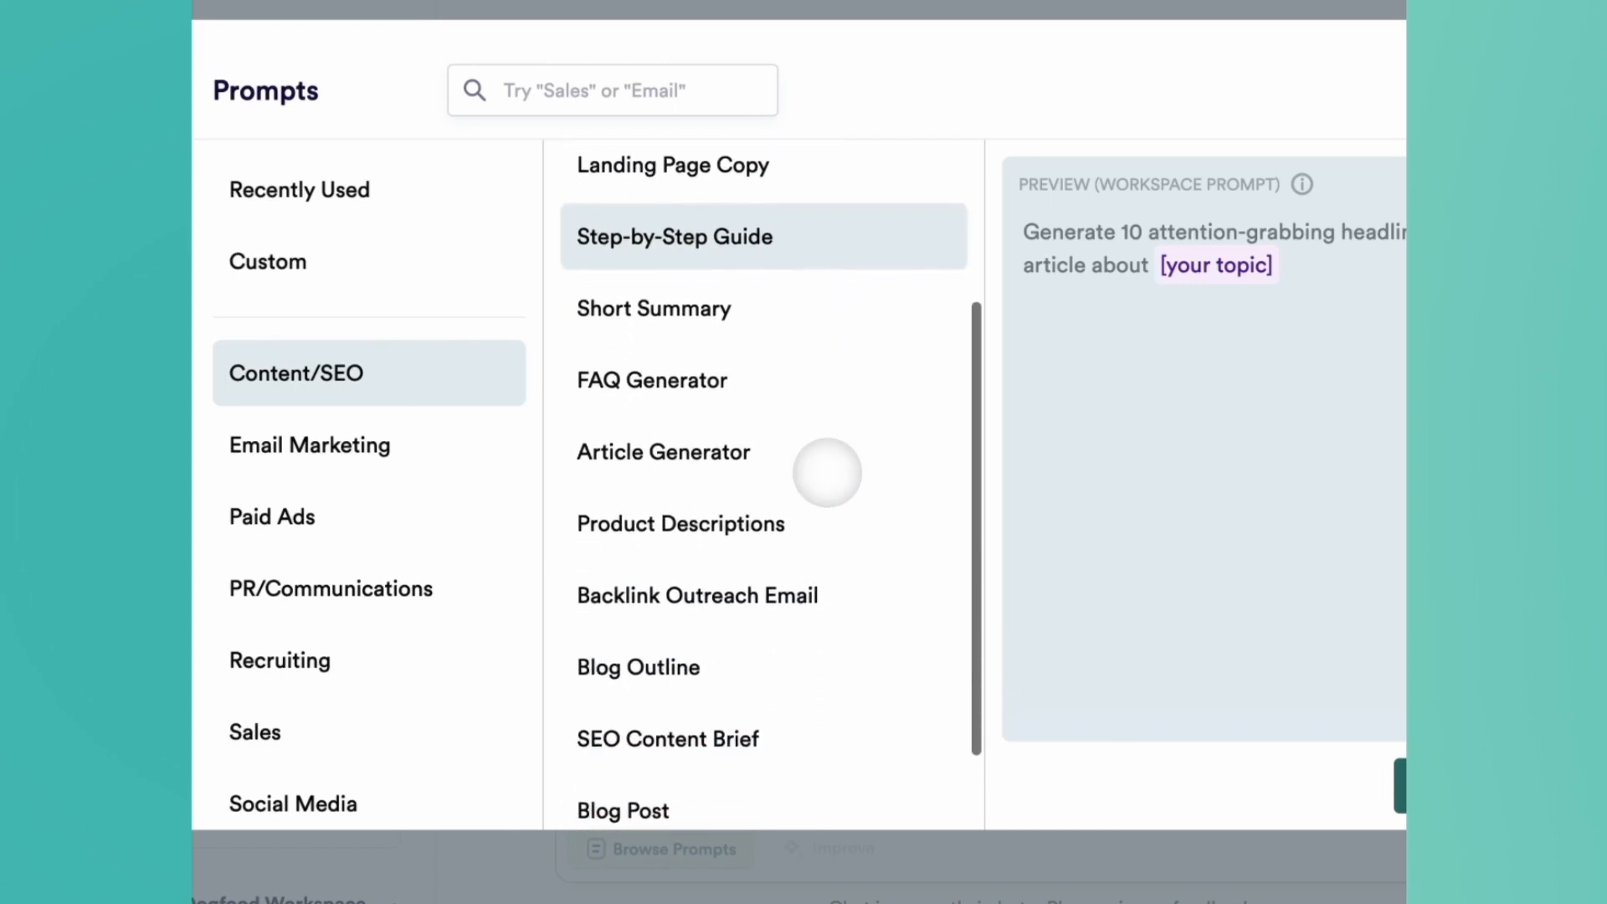
{"action": "left_click", "coordinate": [638, 669]}
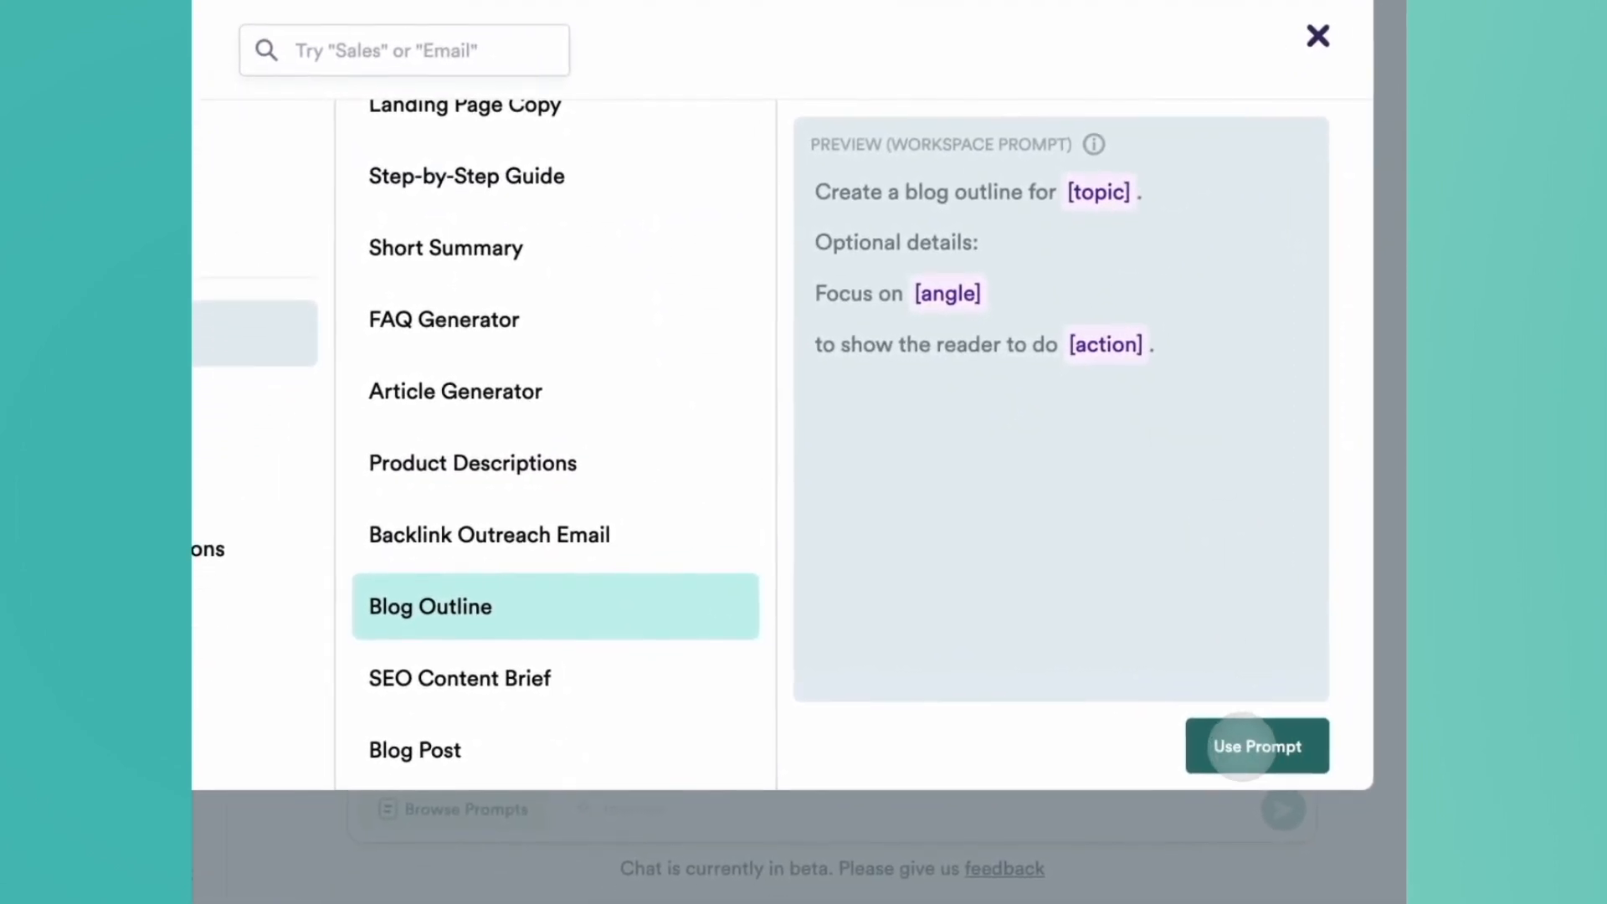
{"action": "left_click", "coordinate": [1256, 745]}
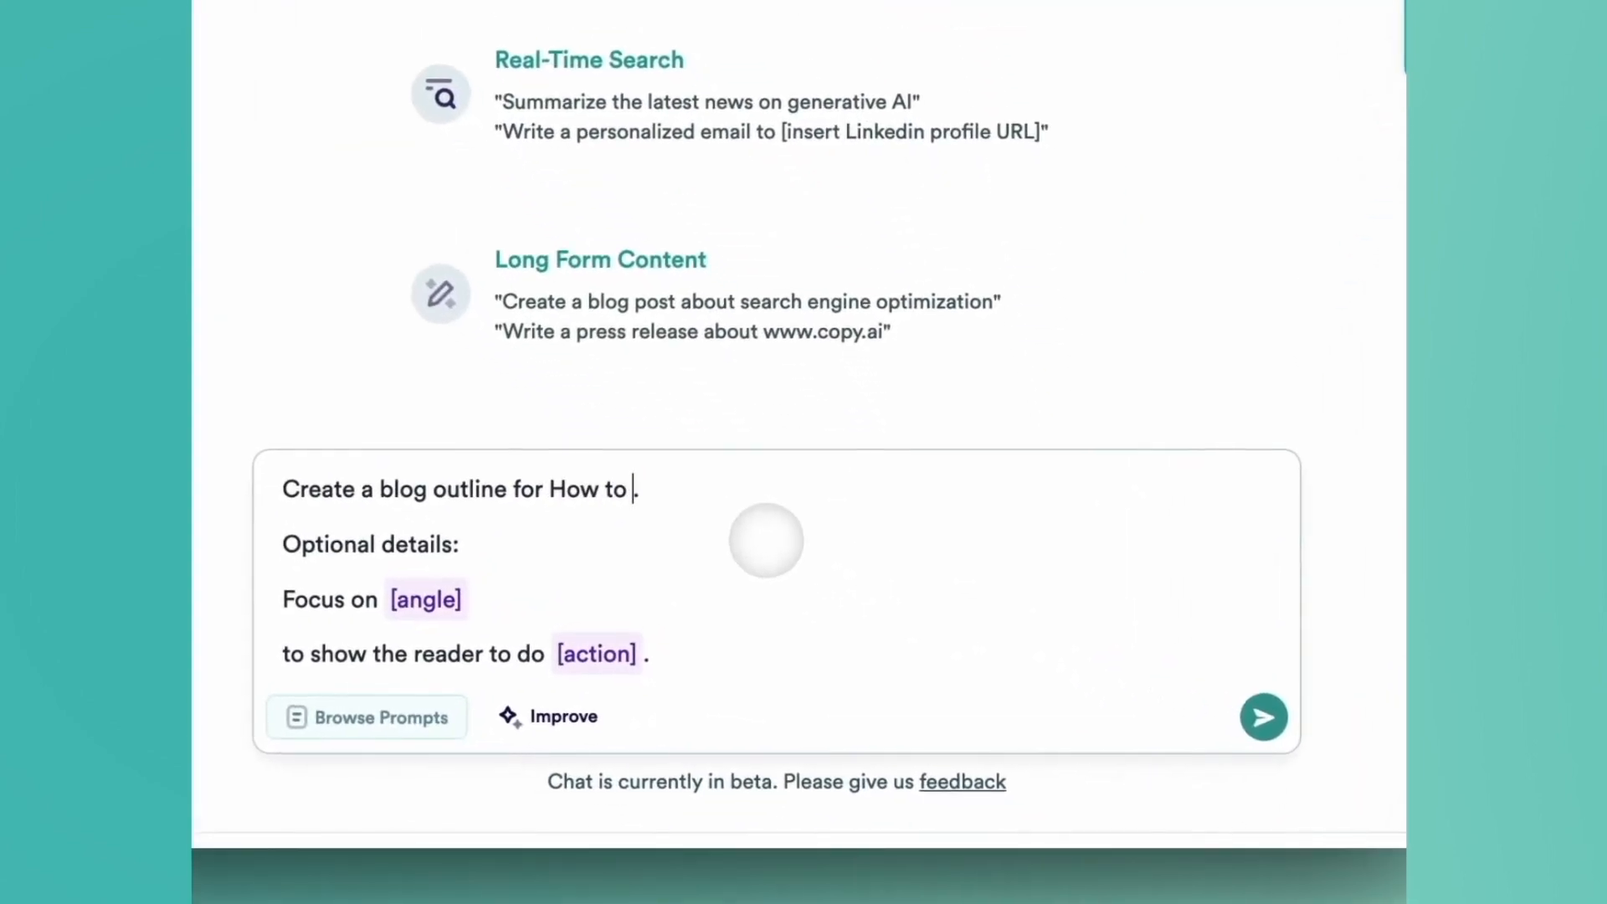
Request an outline on 'use AI to build a great marketing strategy', angled on teams optimizing processes with AI
{"action": "type", "text": "use AI to build"}
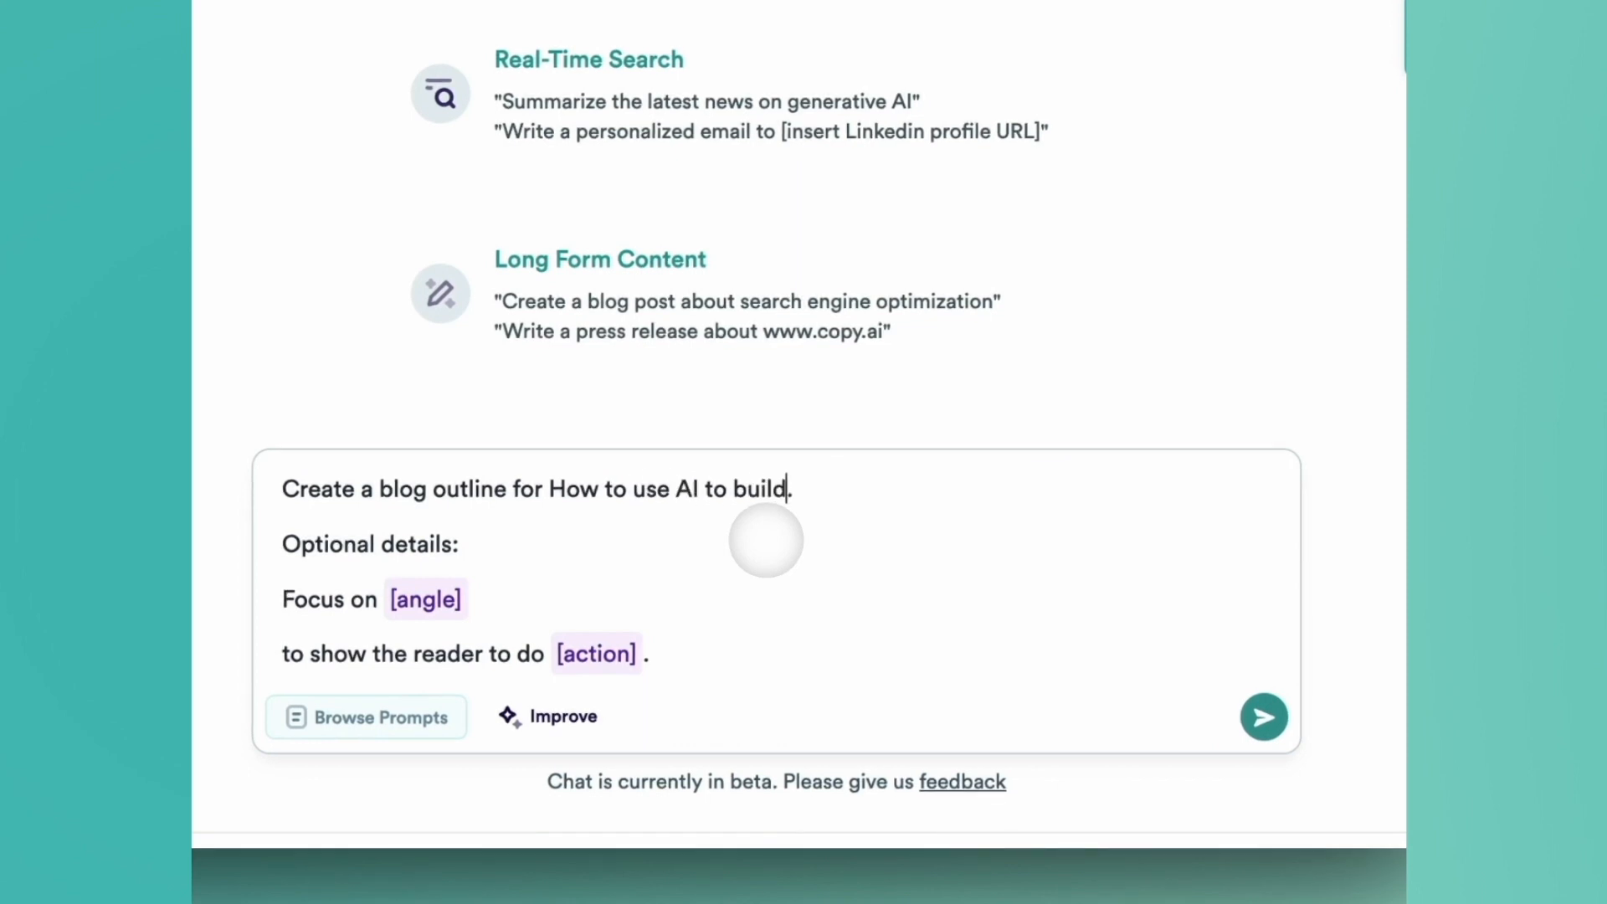
{"action": "type", "text": "a great marketing"}
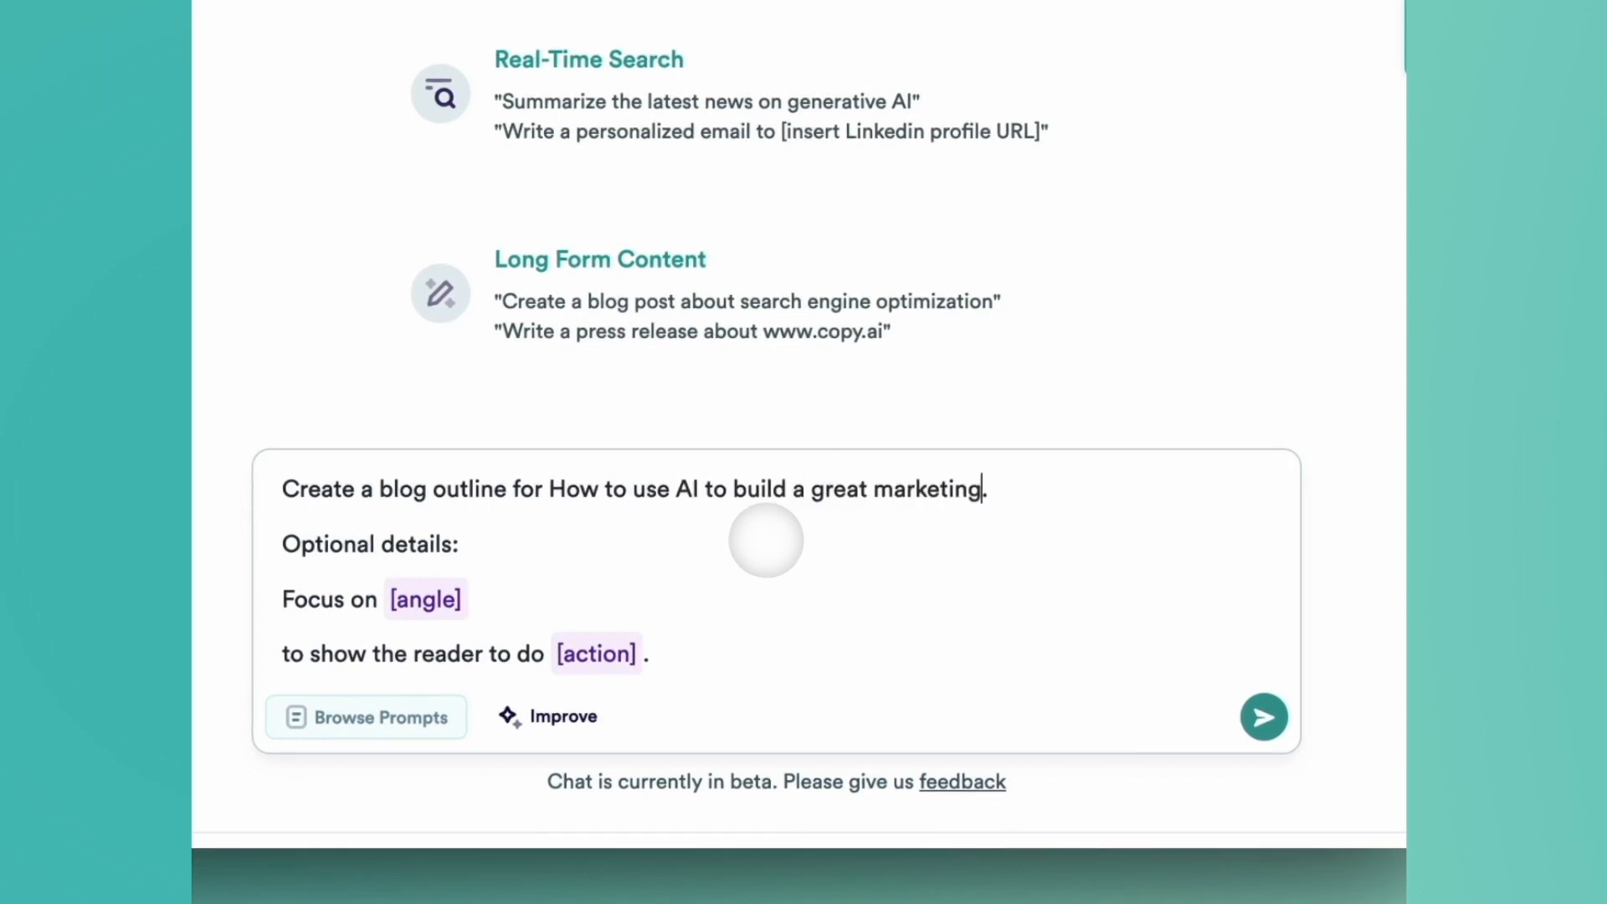
{"action": "type", "text": "strategy."}
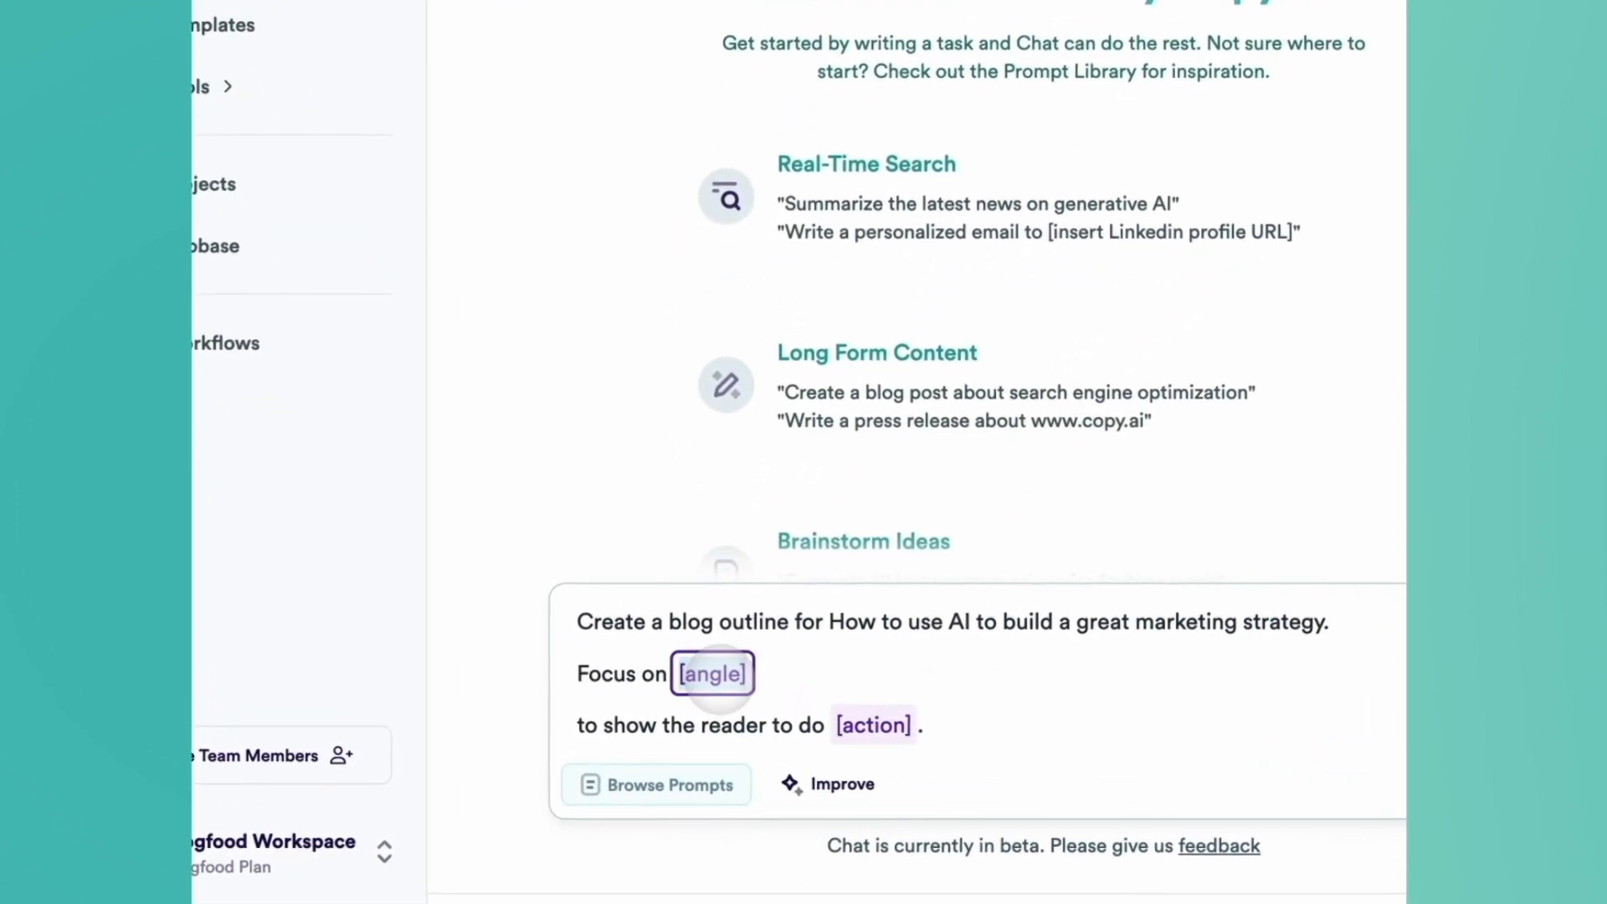
{"action": "type", "text": "the ways marketing t"}
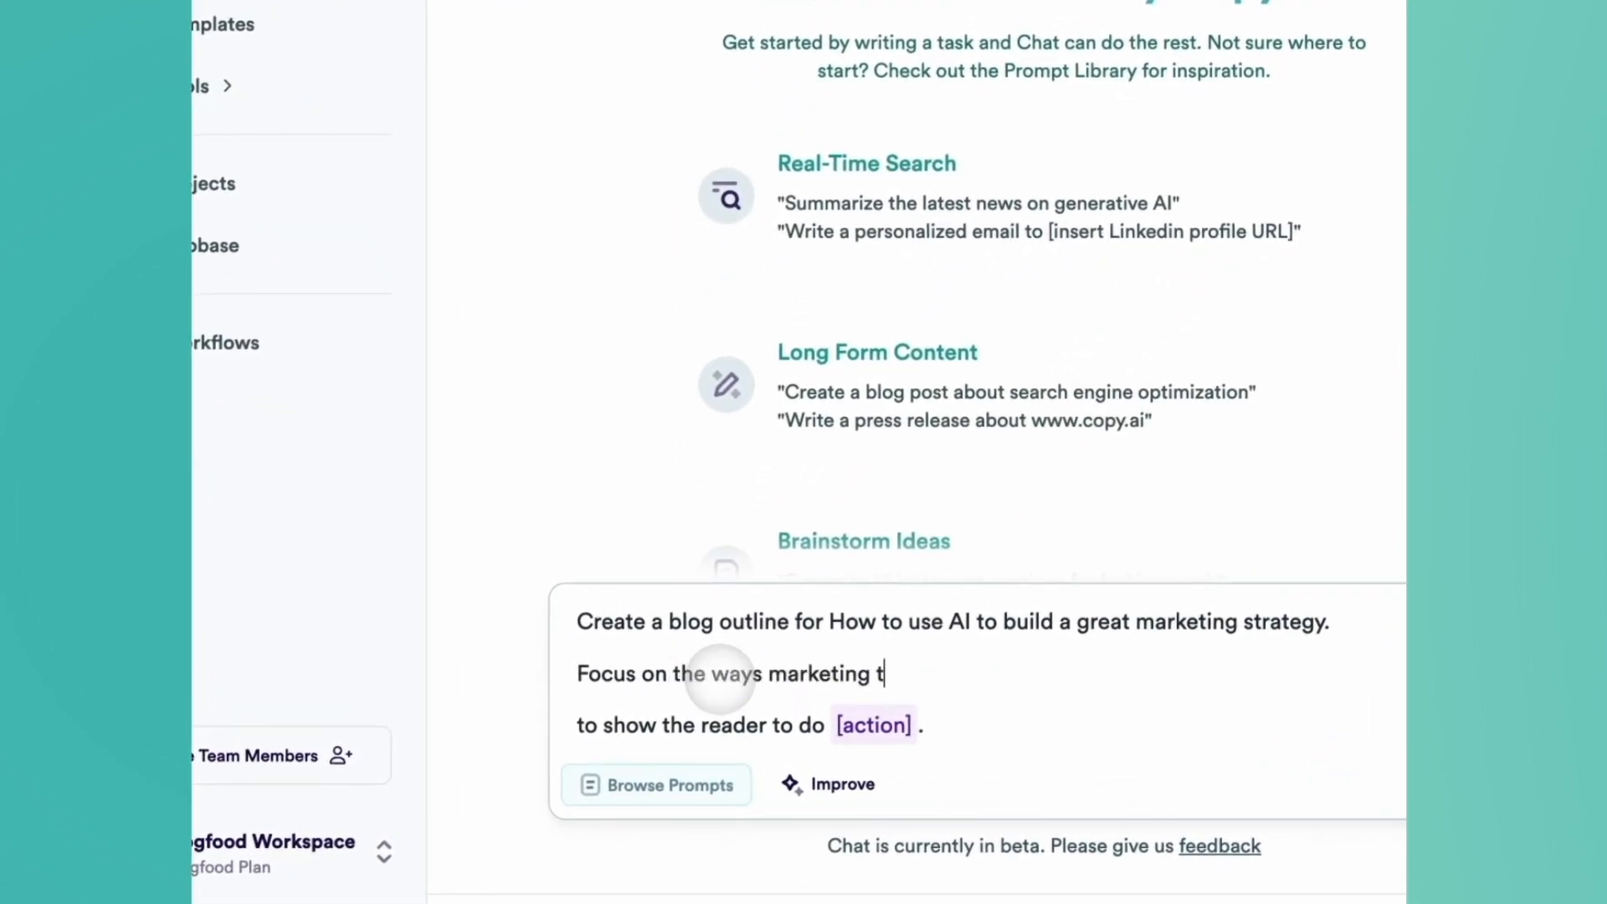
{"action": "type", "text": "eams can optimize their processes with AI."}
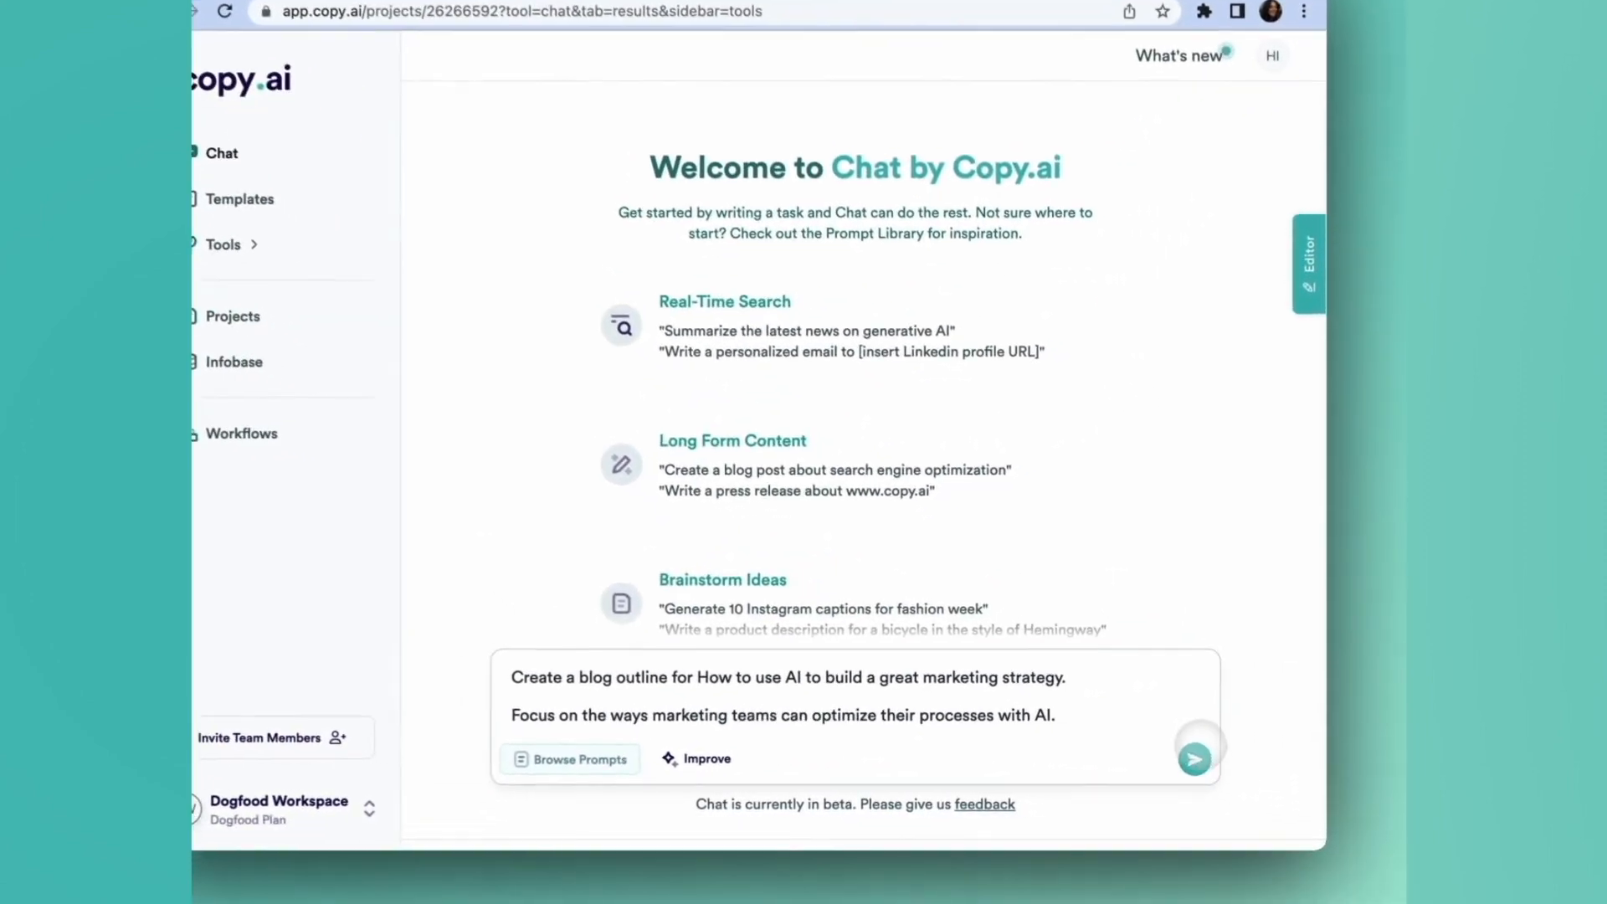
{"action": "left_click", "coordinate": [1196, 758]}
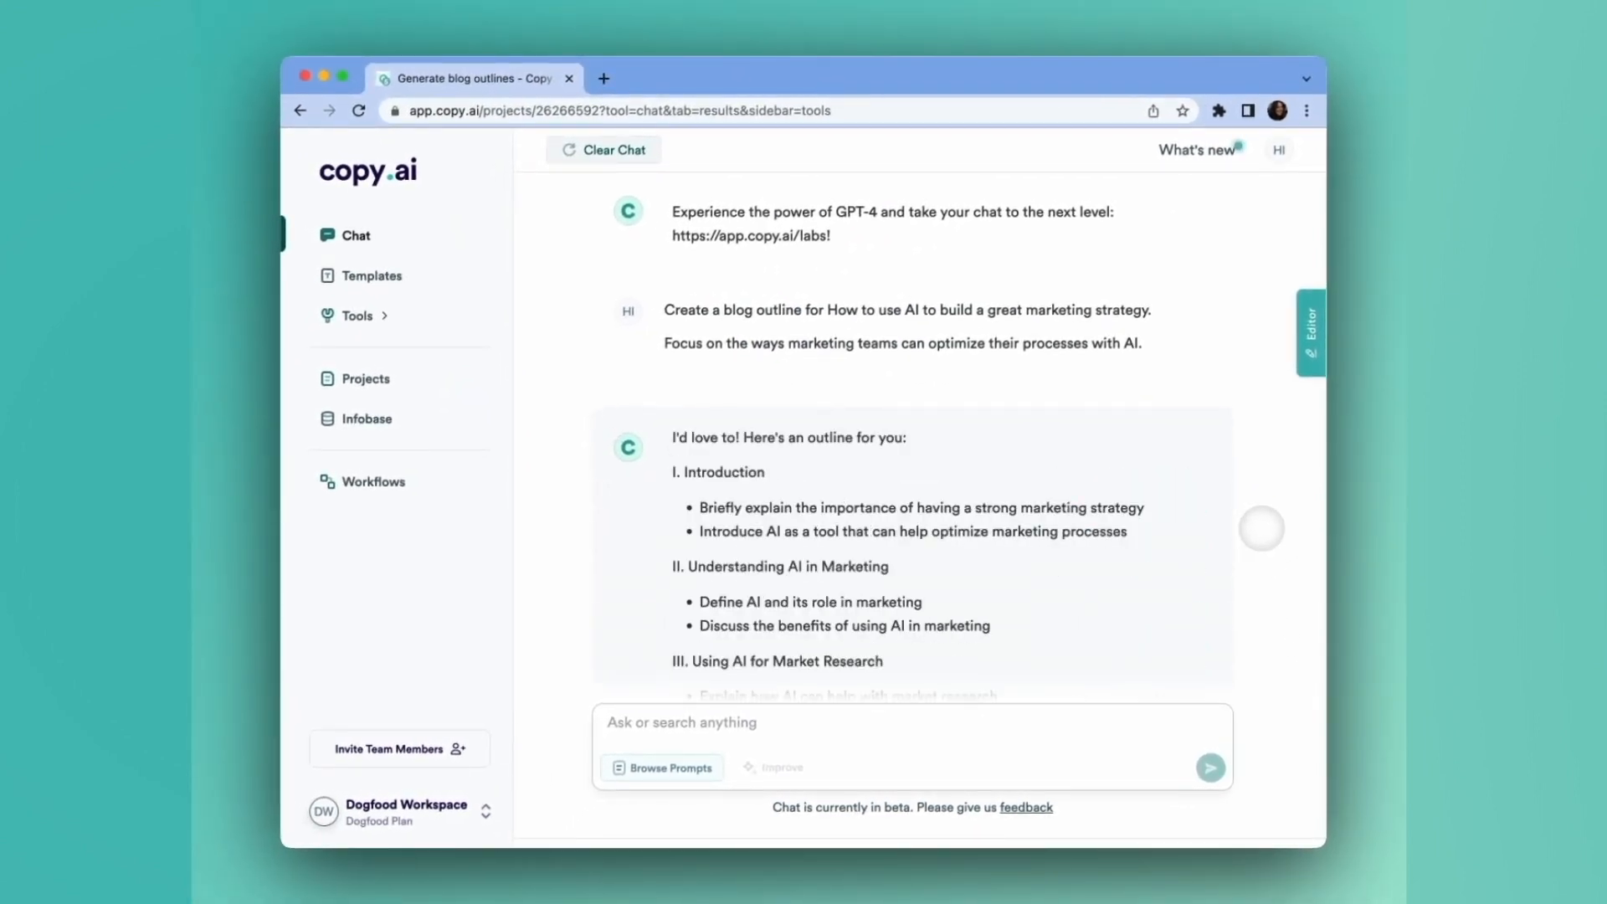
Review the full eight-section outline reply and add it to the side editor document
{"action": "scroll", "scroll_direction": "down", "scroll_amount": 3}
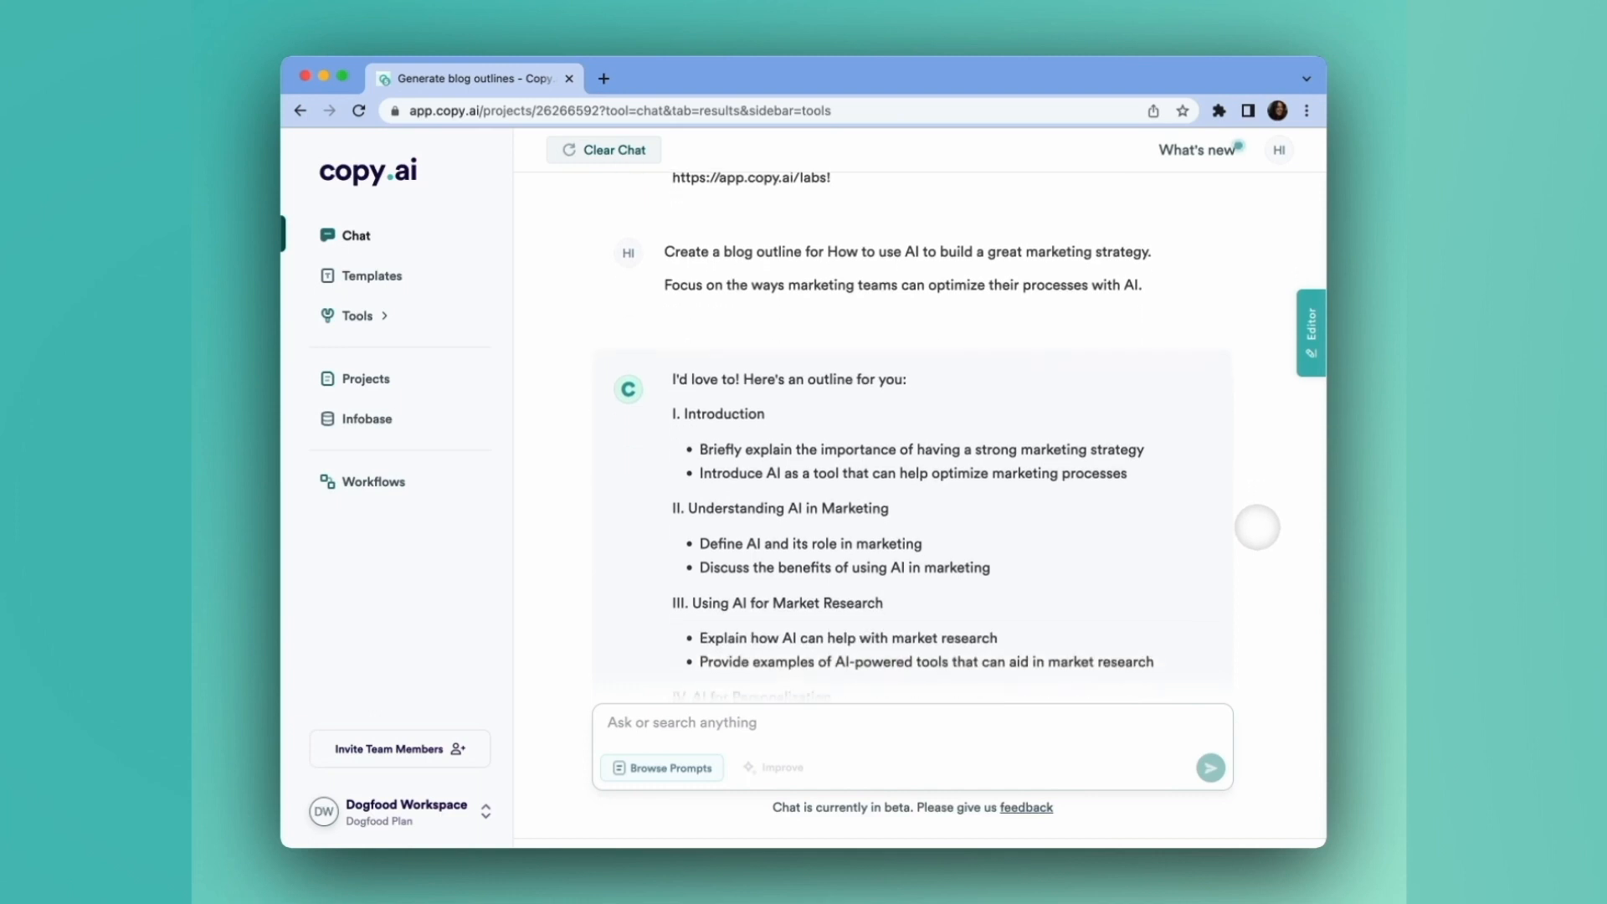
{"action": "scroll", "scroll_direction": "down", "scroll_amount": 3}
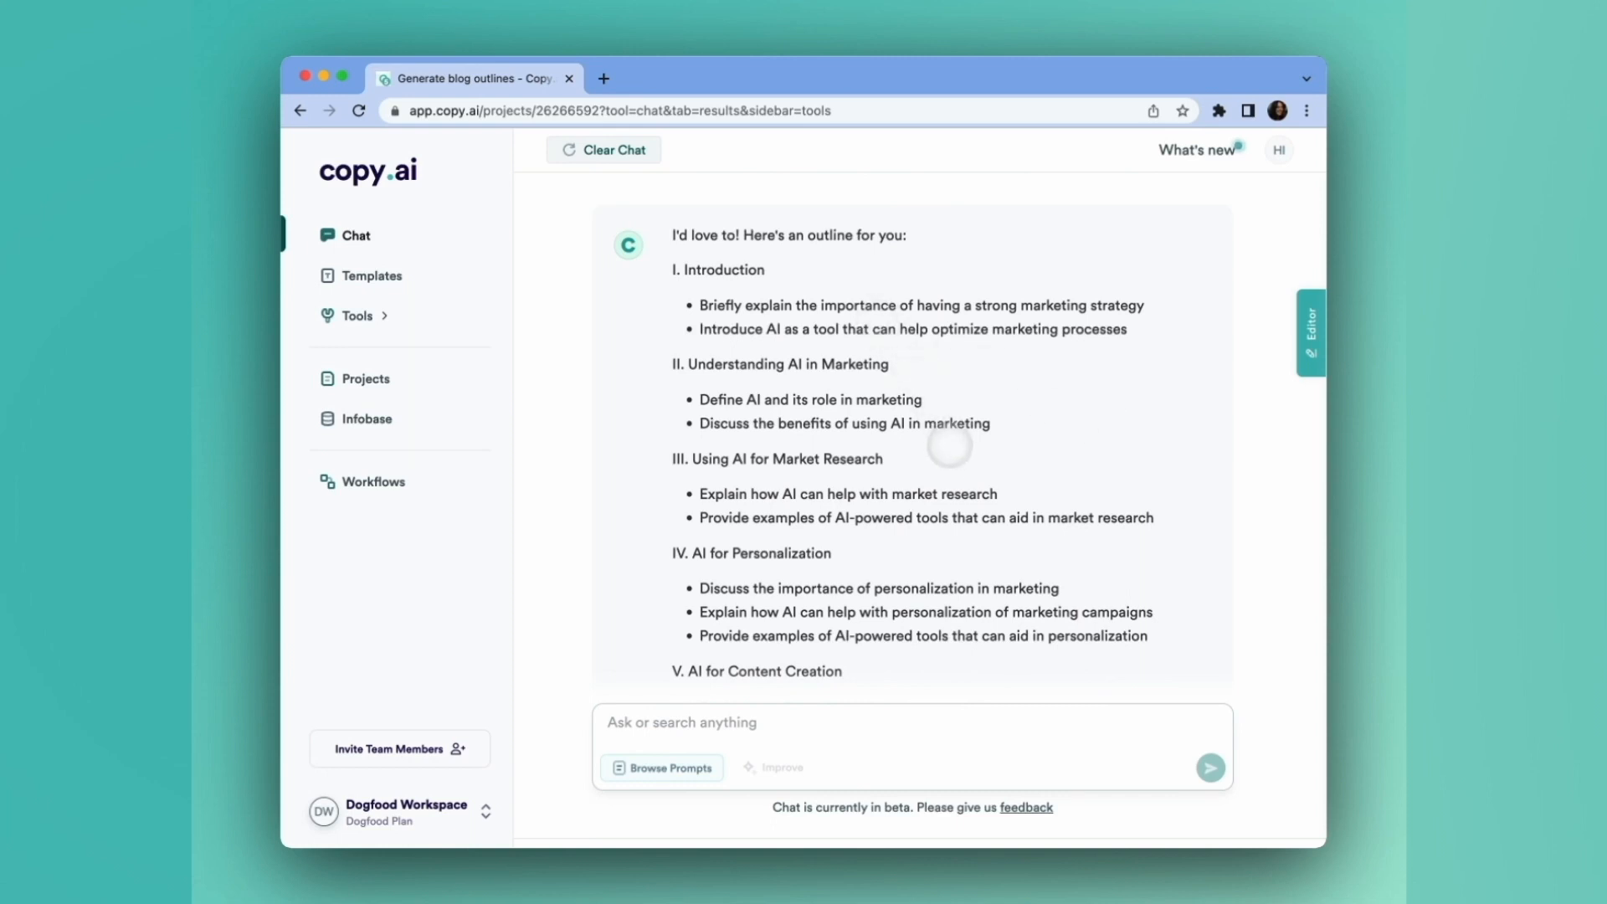
{"action": "scroll", "scroll_direction": "down", "scroll_amount": 3}
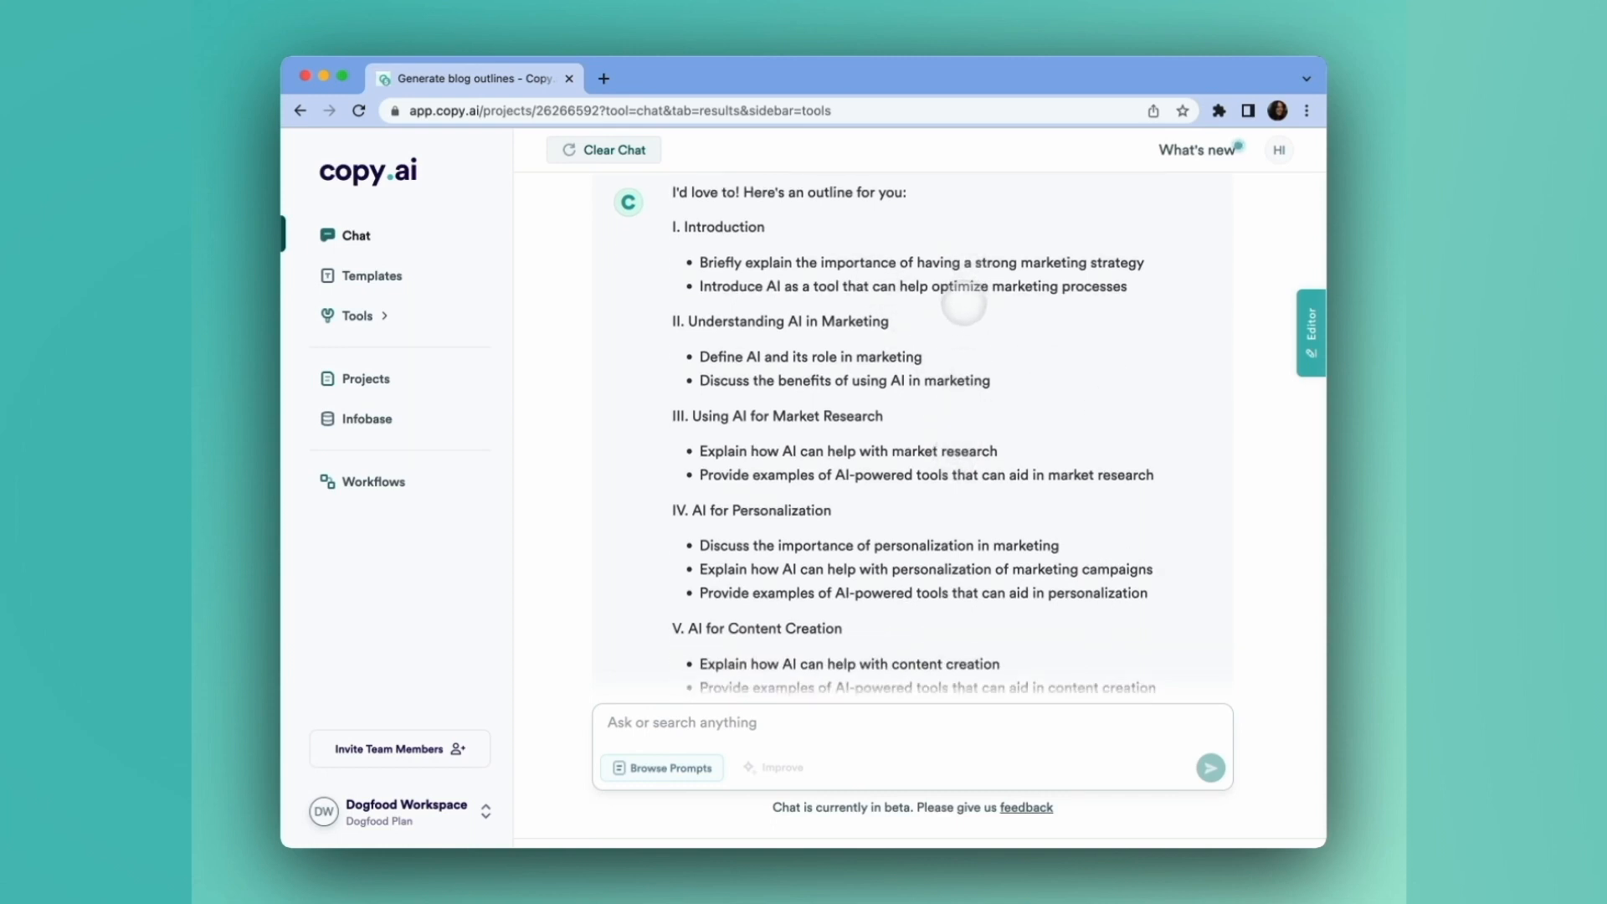
{"action": "scroll", "scroll_direction": "down", "scroll_amount": 3}
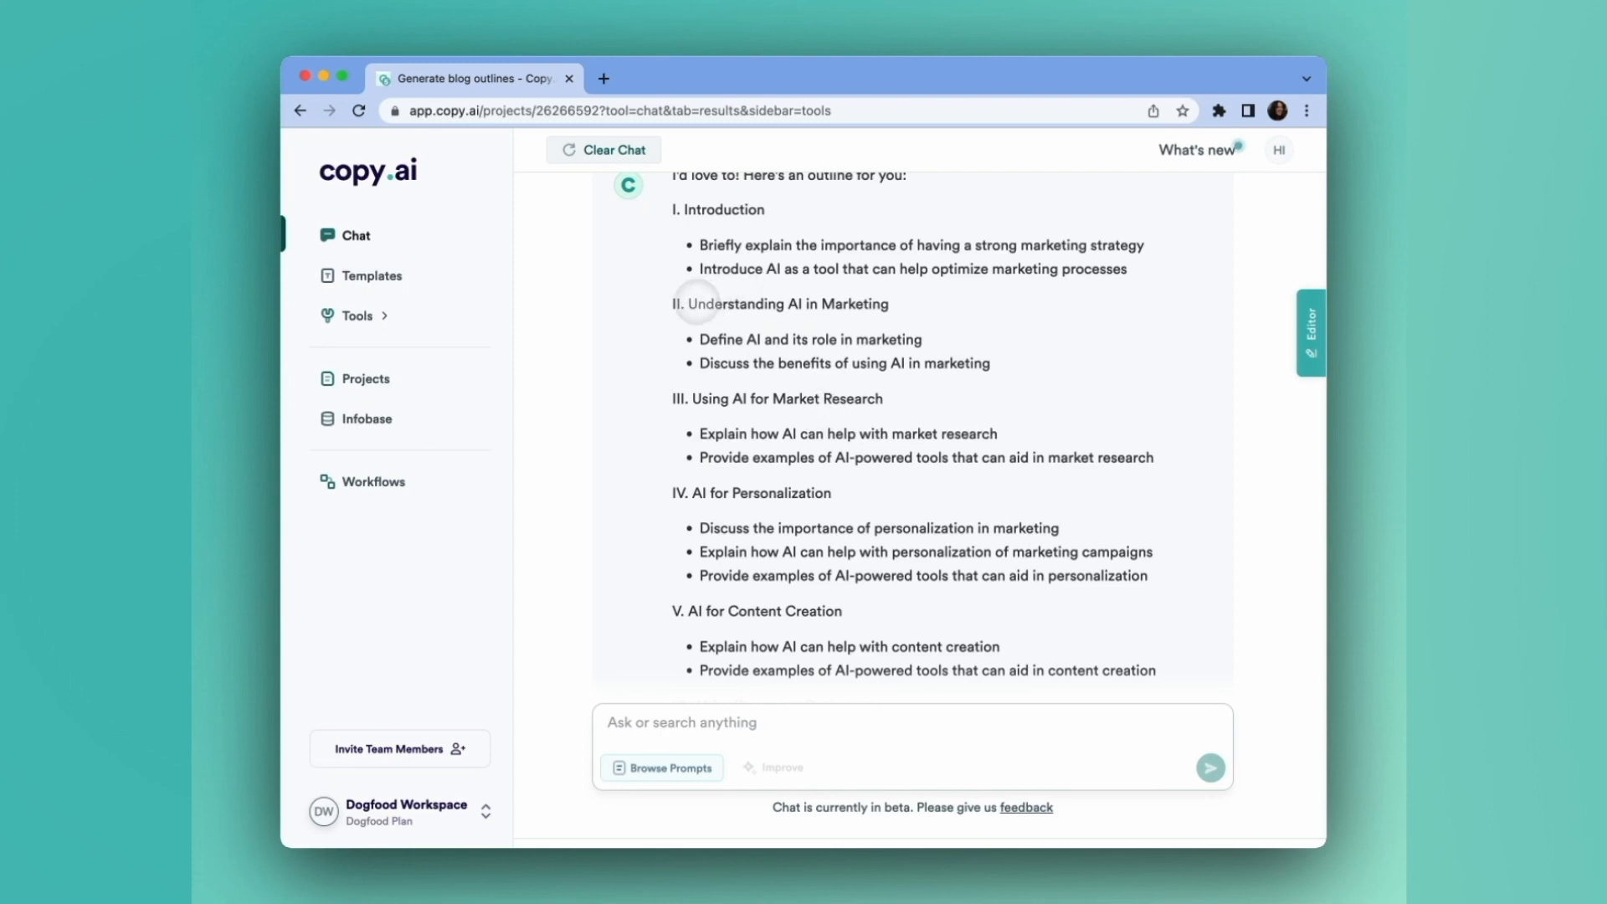
{"action": "scroll", "scroll_direction": "down", "scroll_amount": 3}
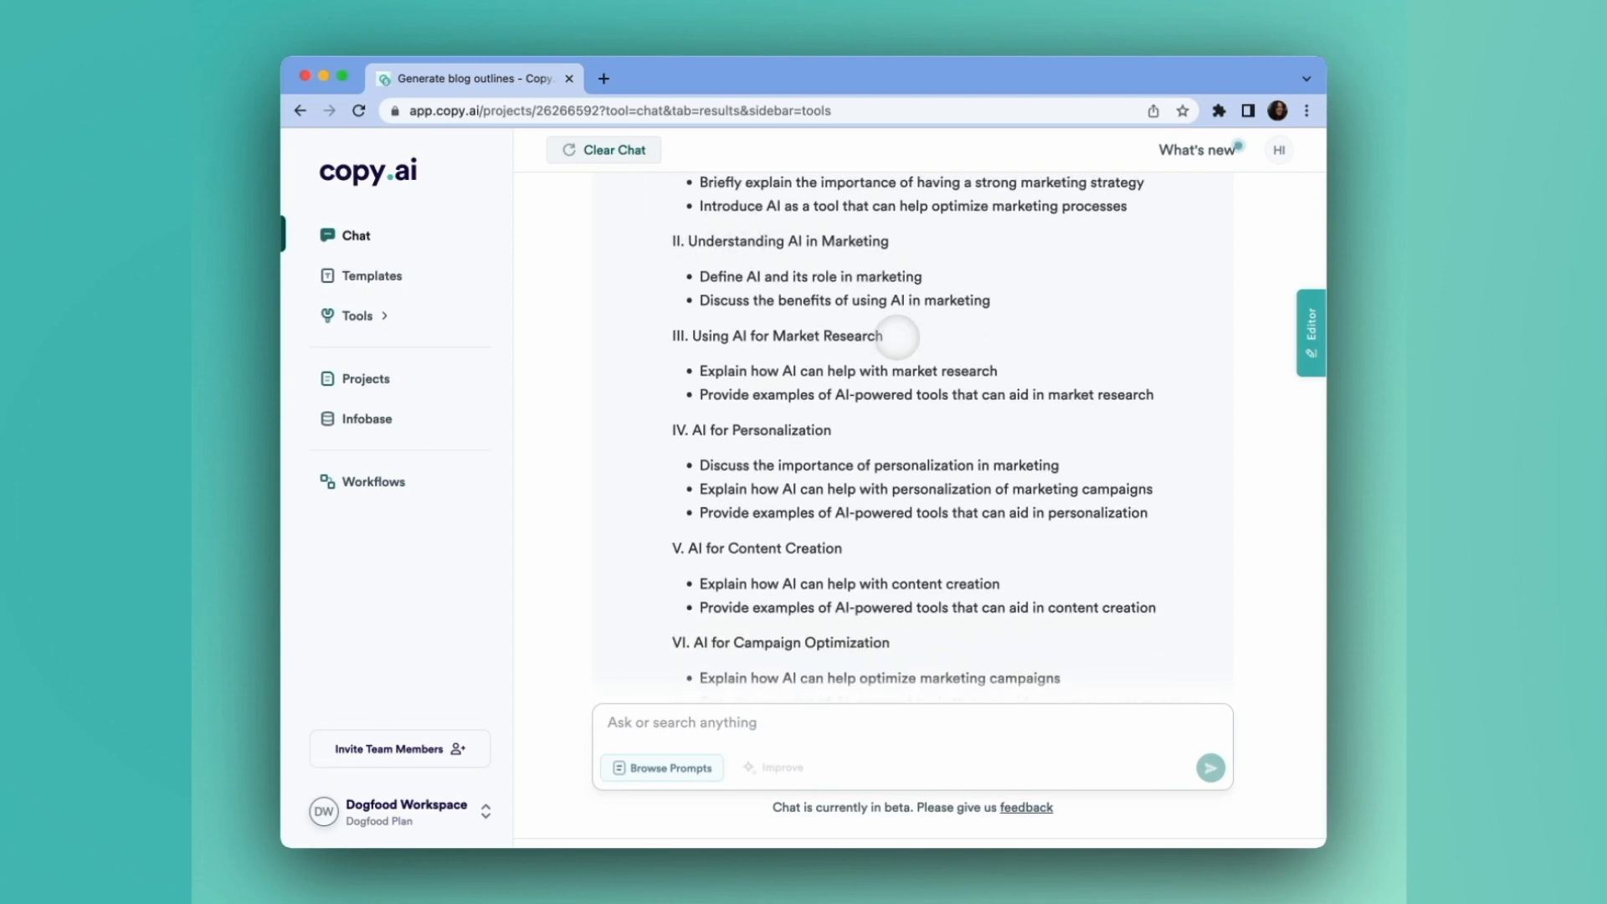
{"action": "scroll", "scroll_direction": "down", "scroll_amount": 3}
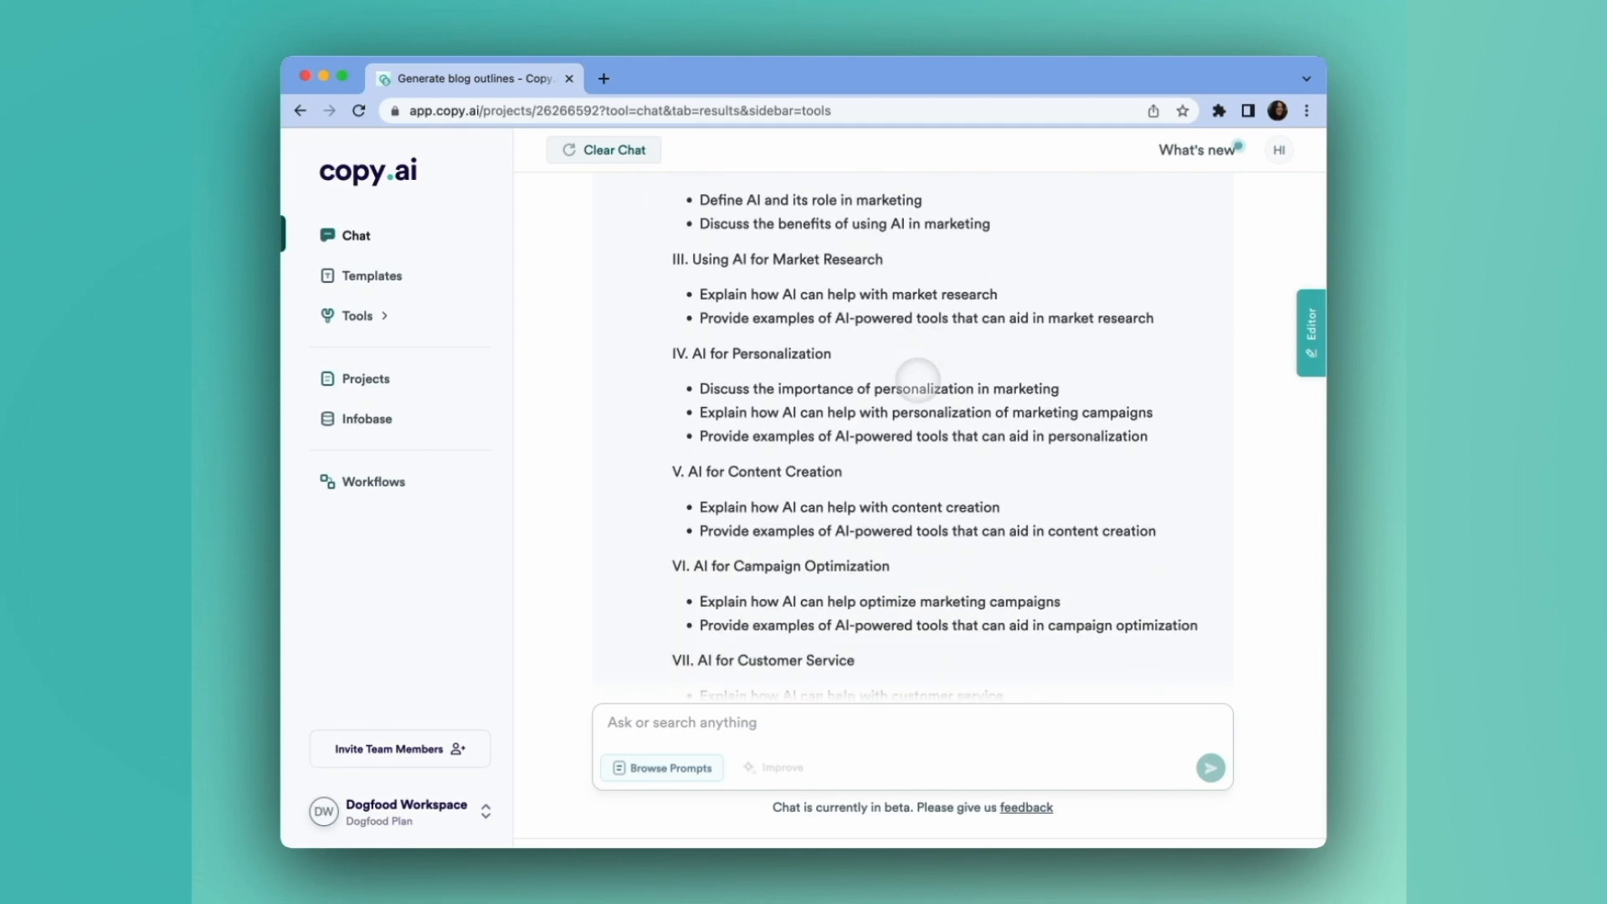
{"action": "scroll", "scroll_direction": "down", "scroll_amount": 3}
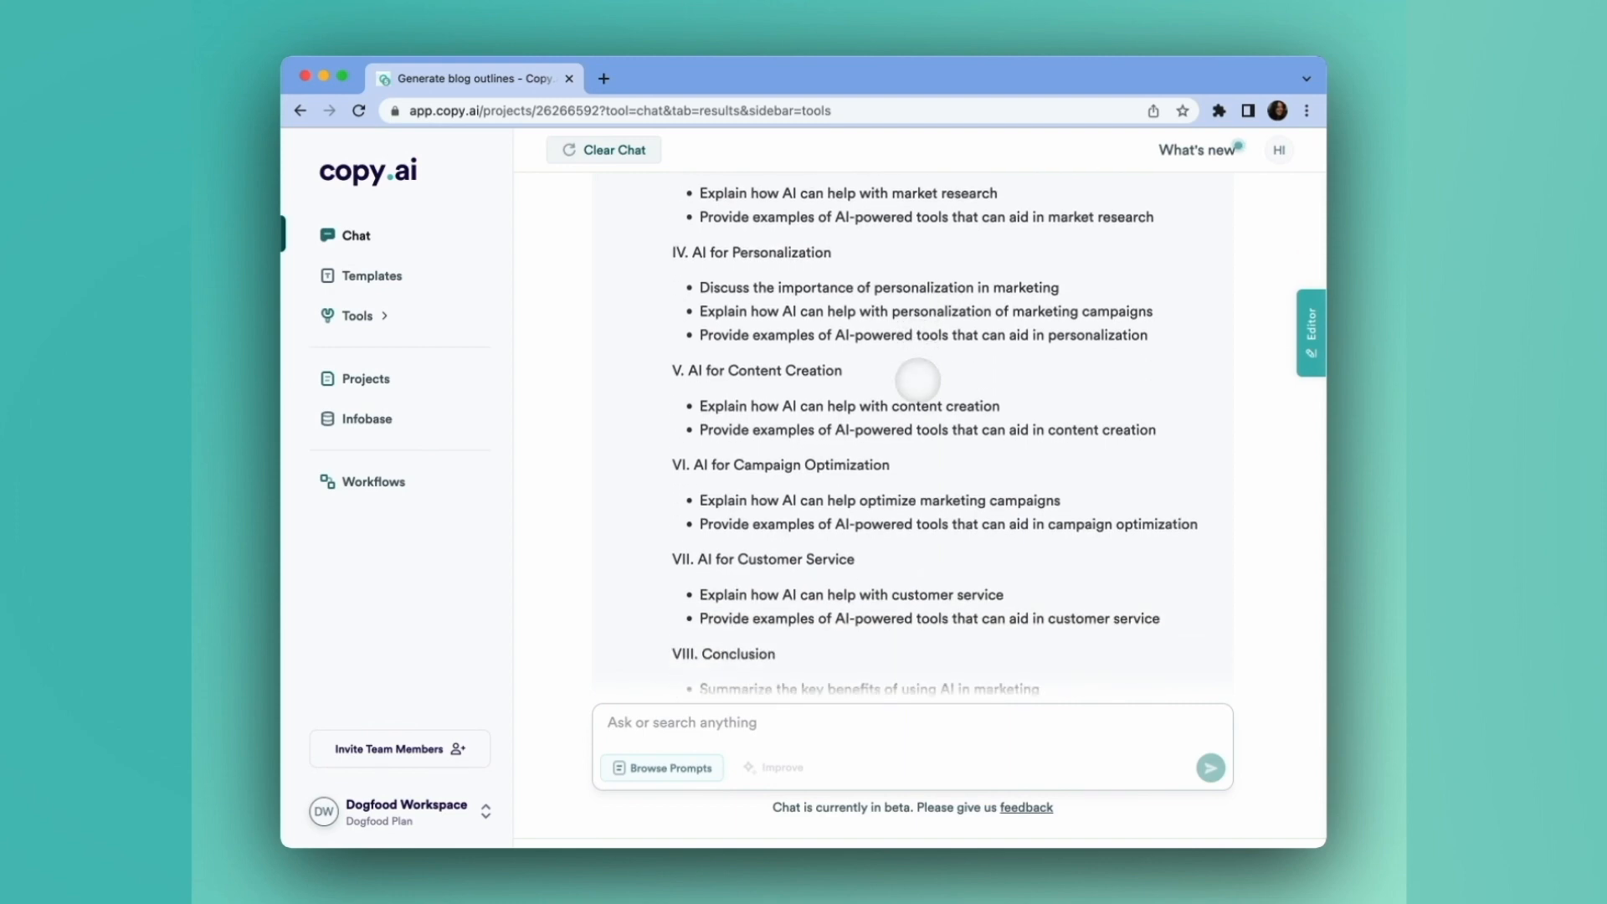
{"action": "scroll", "scroll_direction": "down", "scroll_amount": 3}
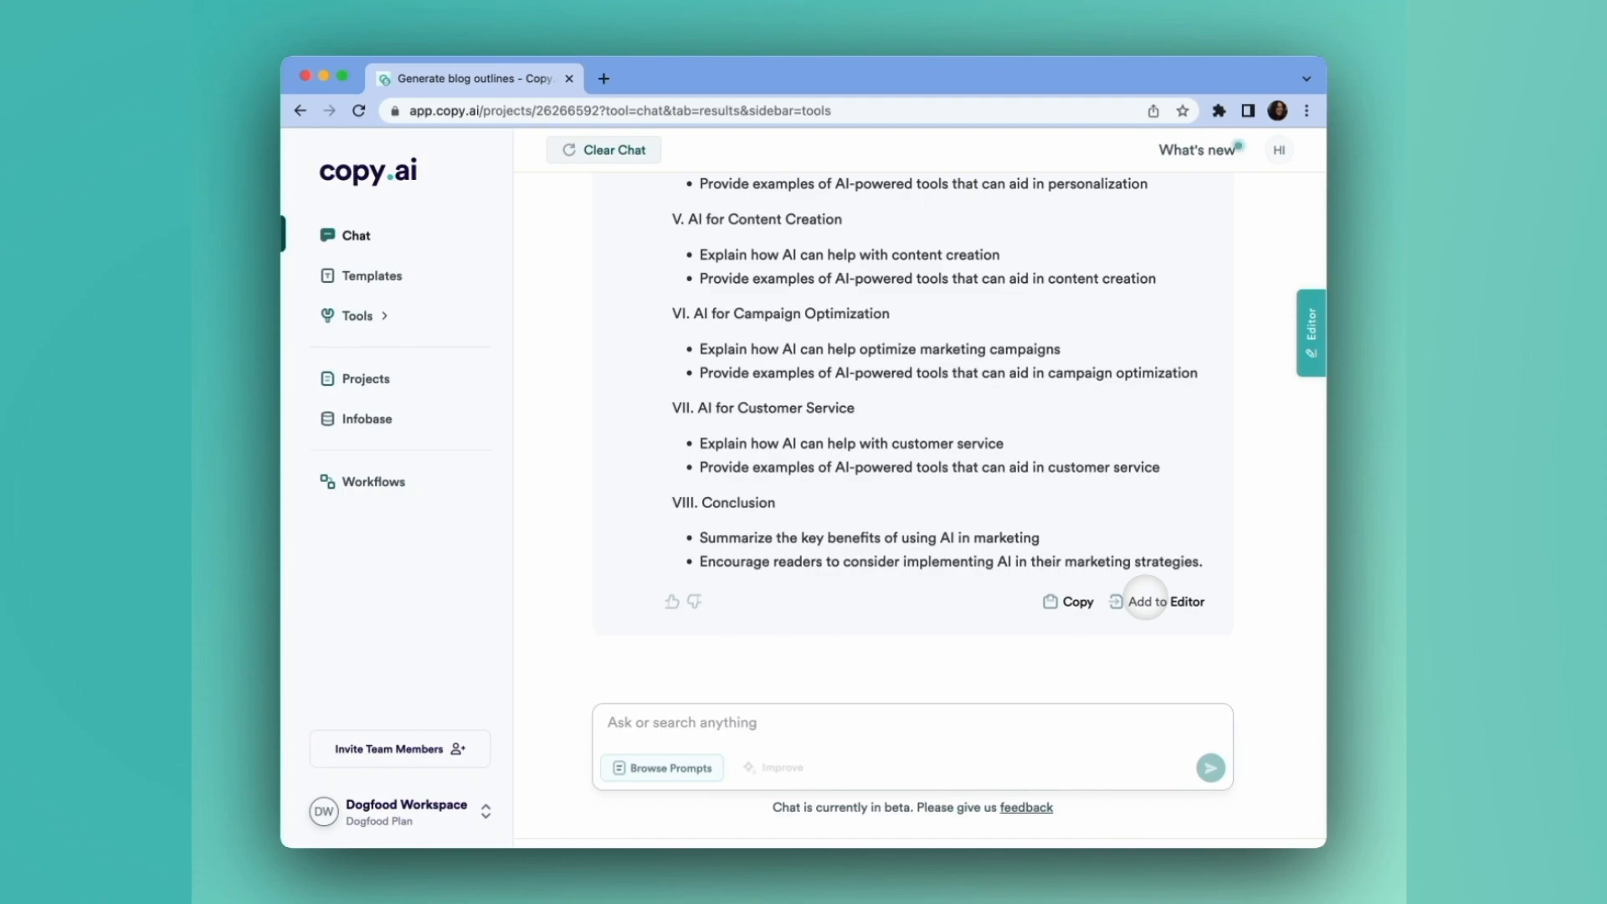
{"action": "left_click", "coordinate": [1165, 601]}
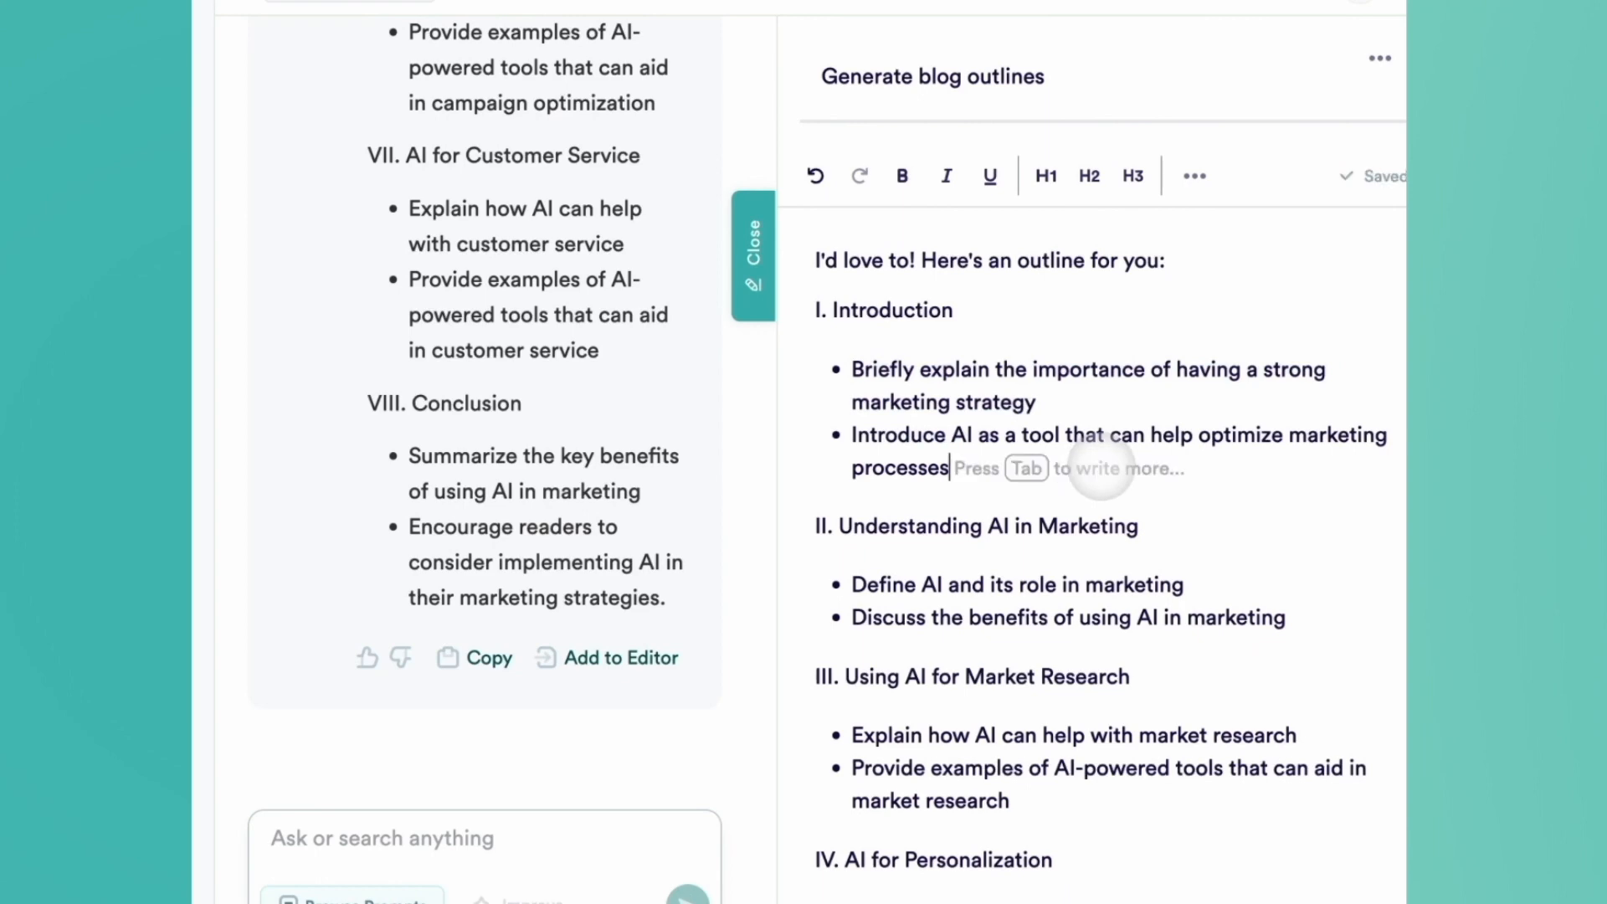
Select the AI for Customer Service section heading and bullets so the Rewrite option appears
{"action": "scroll", "scroll_direction": "down", "scroll_amount": 3}
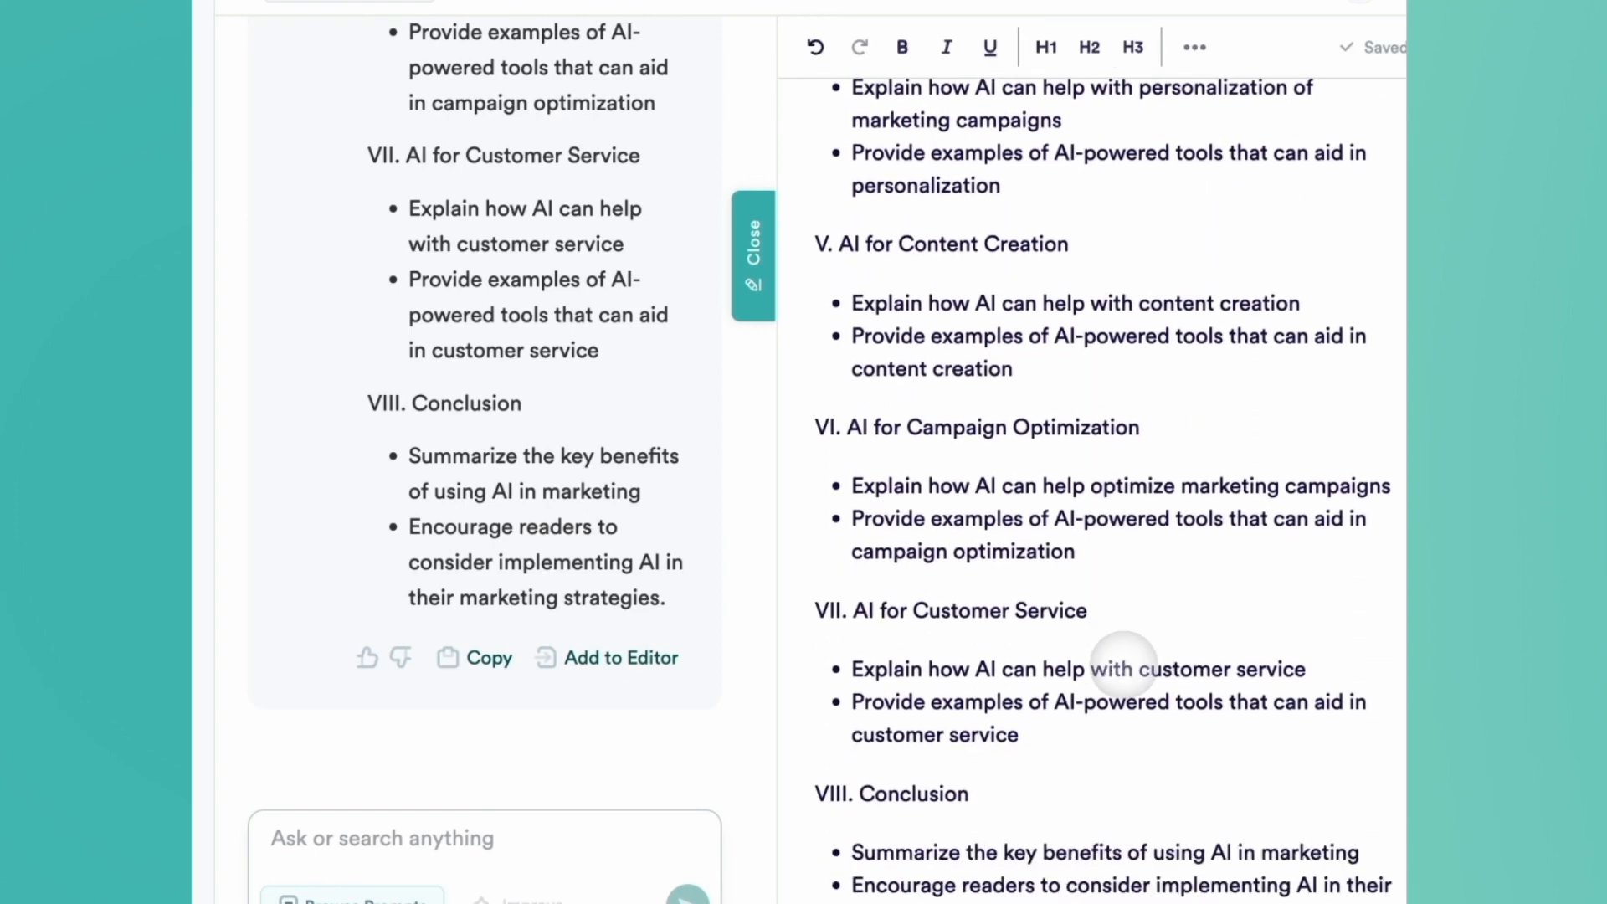
{"action": "scroll", "scroll_direction": "down", "scroll_amount": 3}
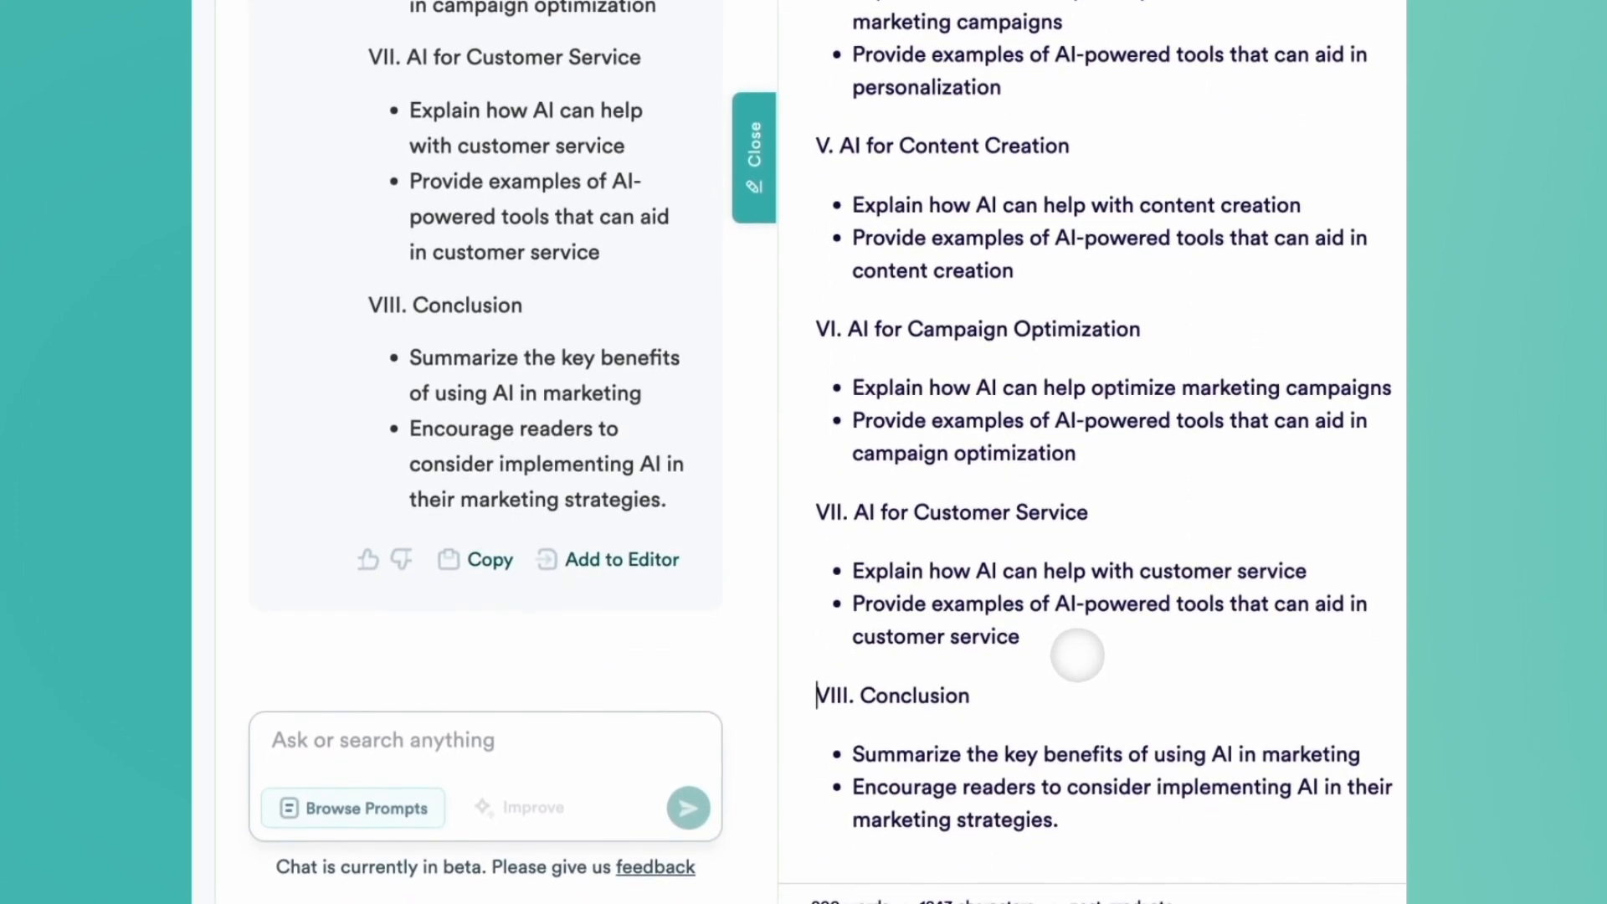
{"action": "left_click_drag", "start_coordinate": [817, 512], "coordinate": [1020, 636]}
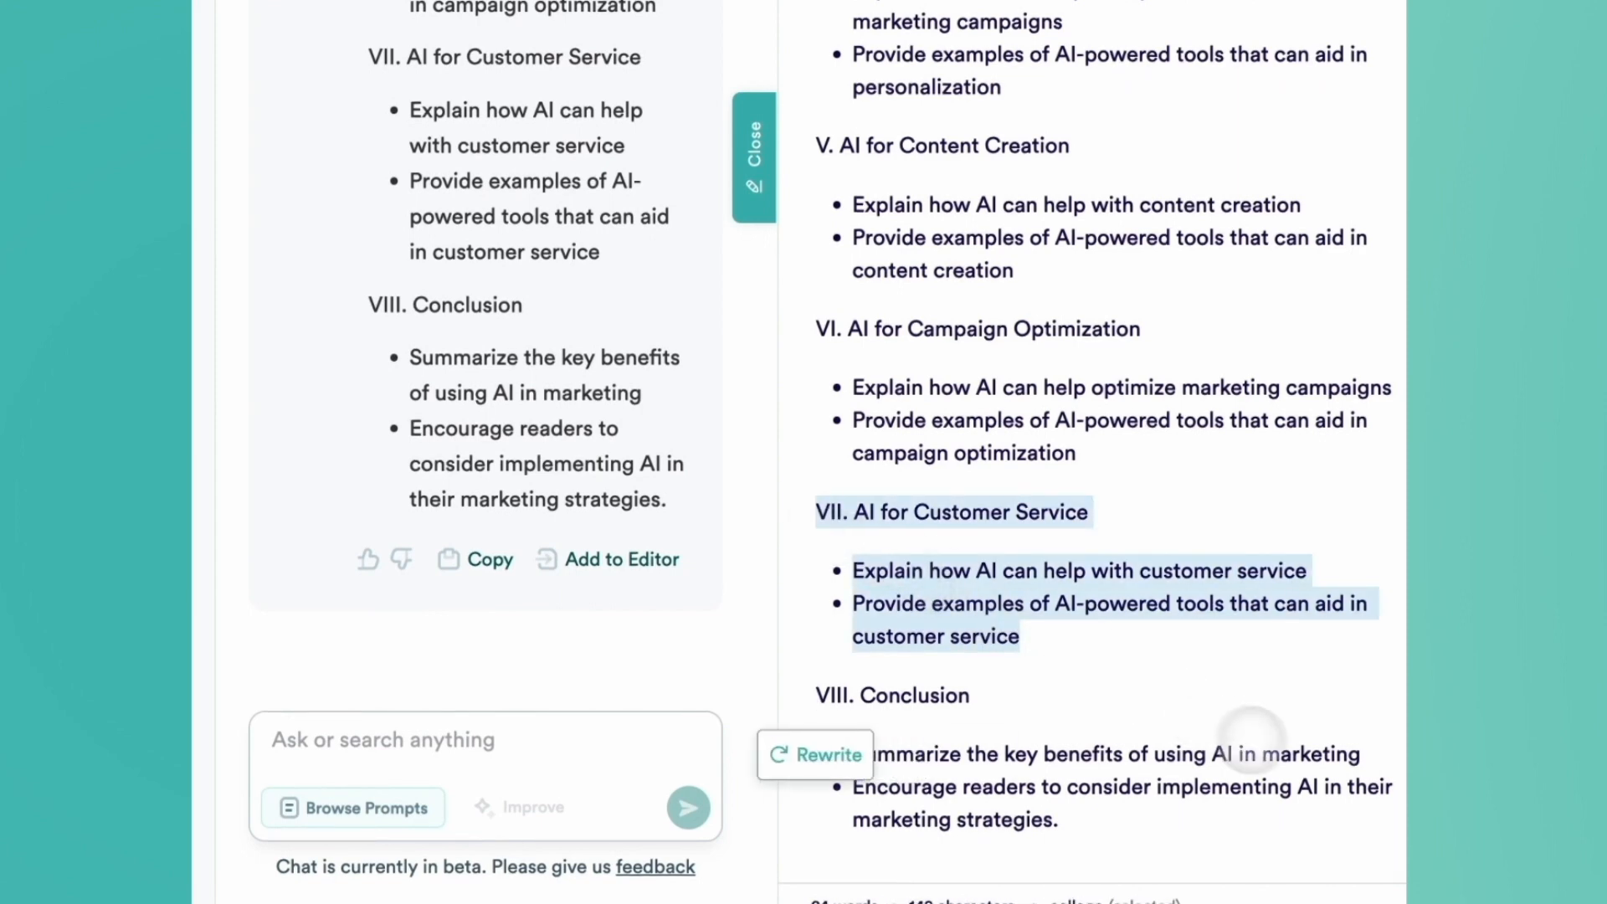
{"action": "mouse_move", "coordinate": [1303, 739]}
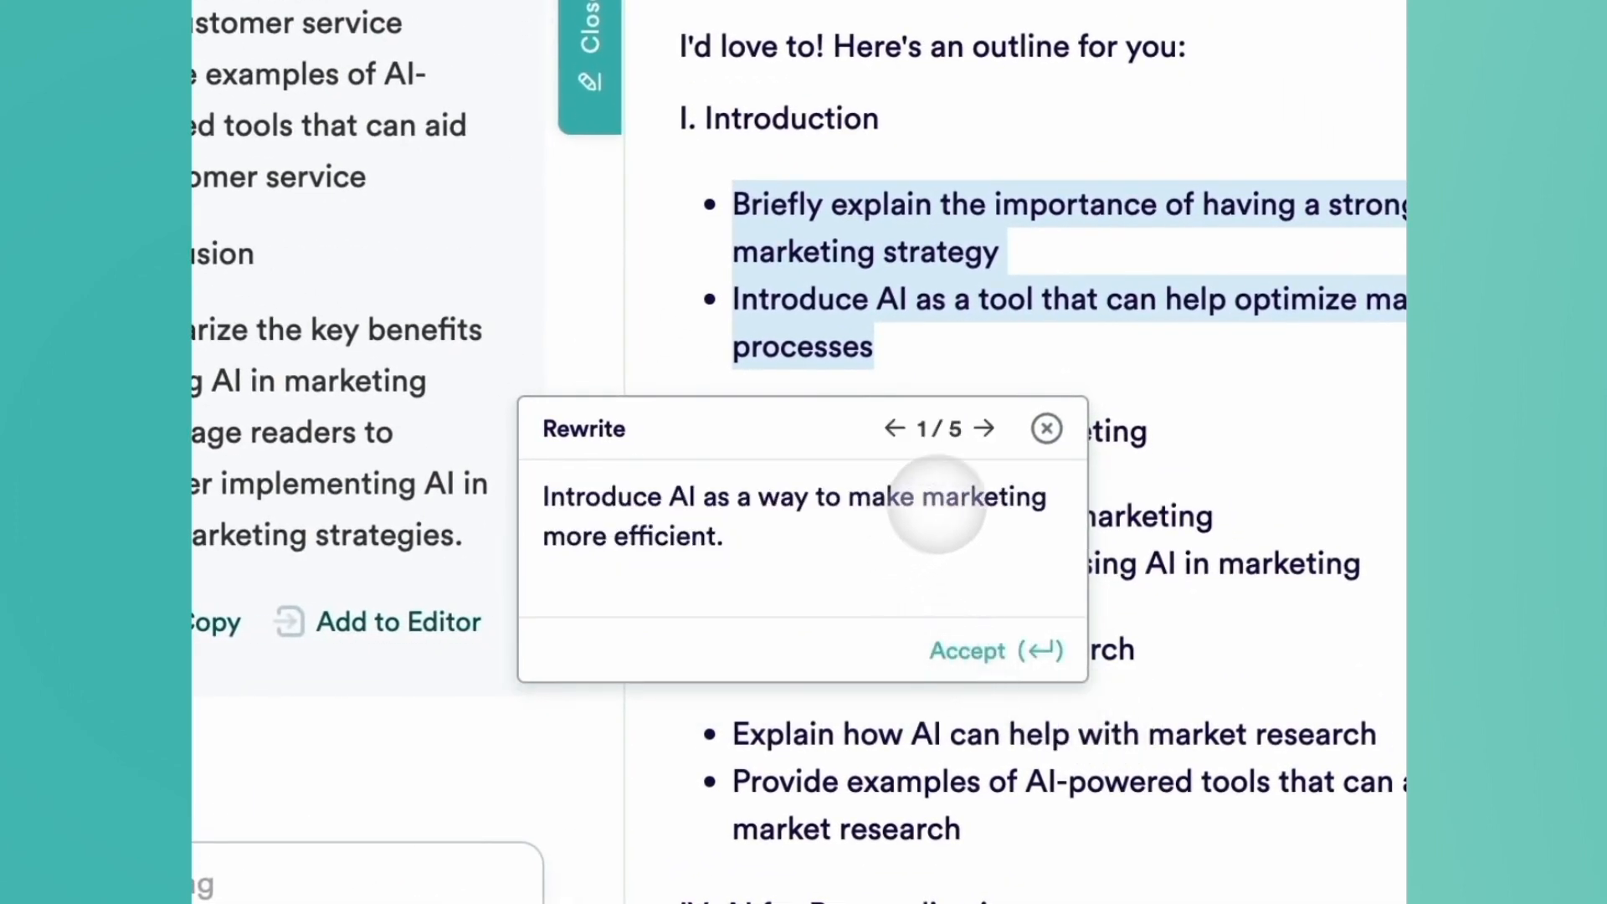
Page through the Introduction rewrite suggestions to the third of five alternatives
{"action": "left_click", "coordinate": [985, 427]}
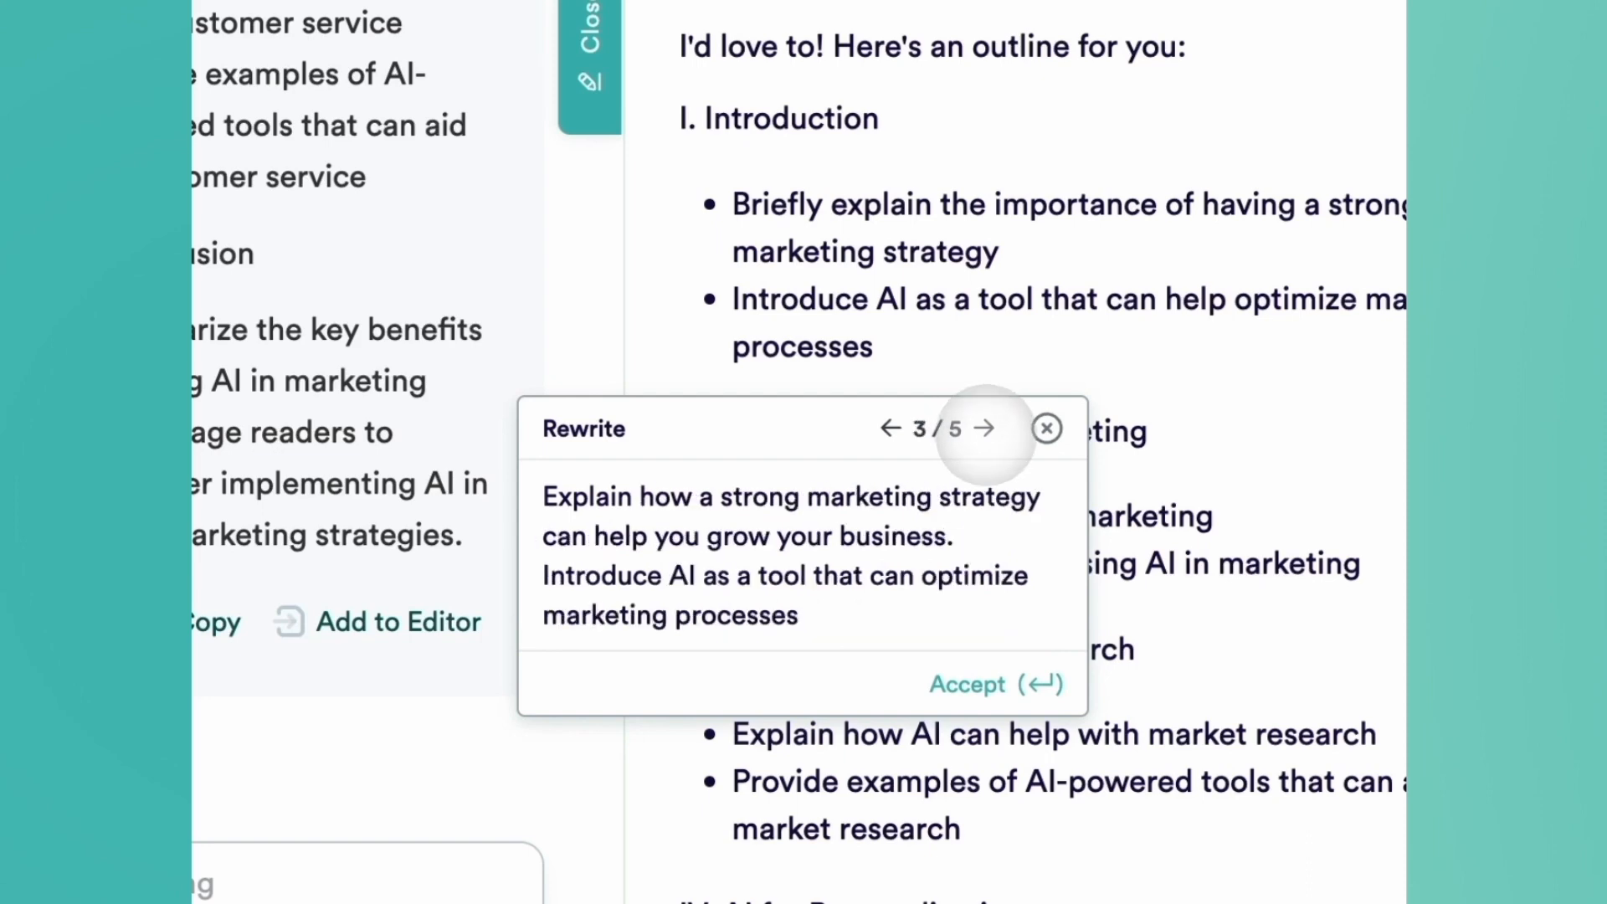
{"action": "left_click", "coordinate": [983, 427]}
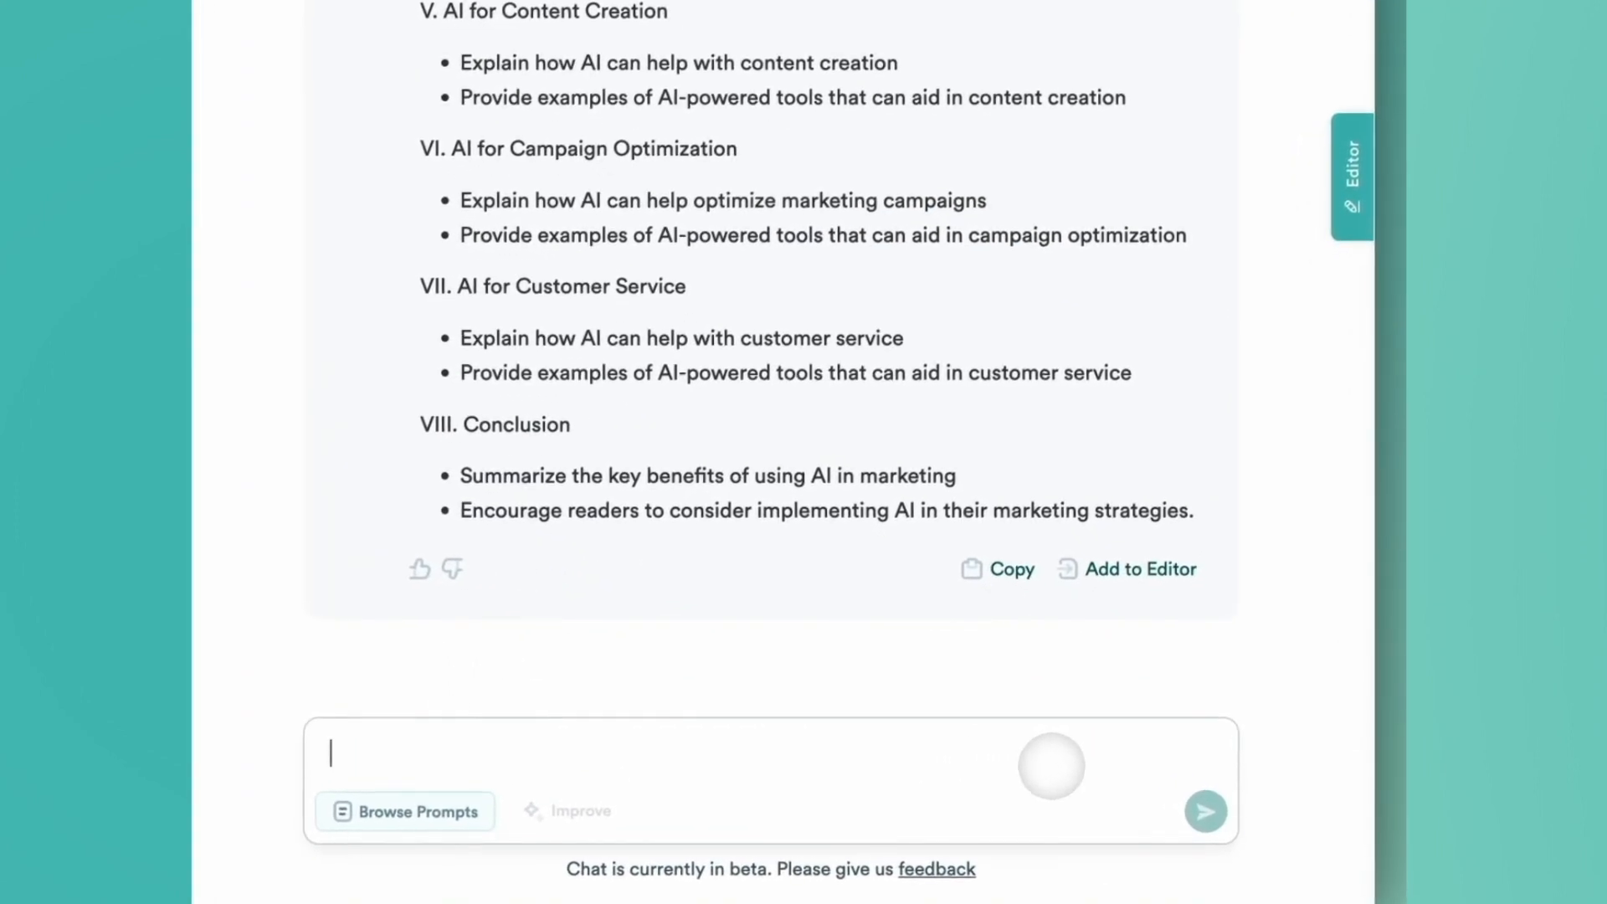
Request an outline on using AI to build your marketing strategy, focused on educational, informative, actionable content
{"action": "type", "text": "Create a blog outline for"}
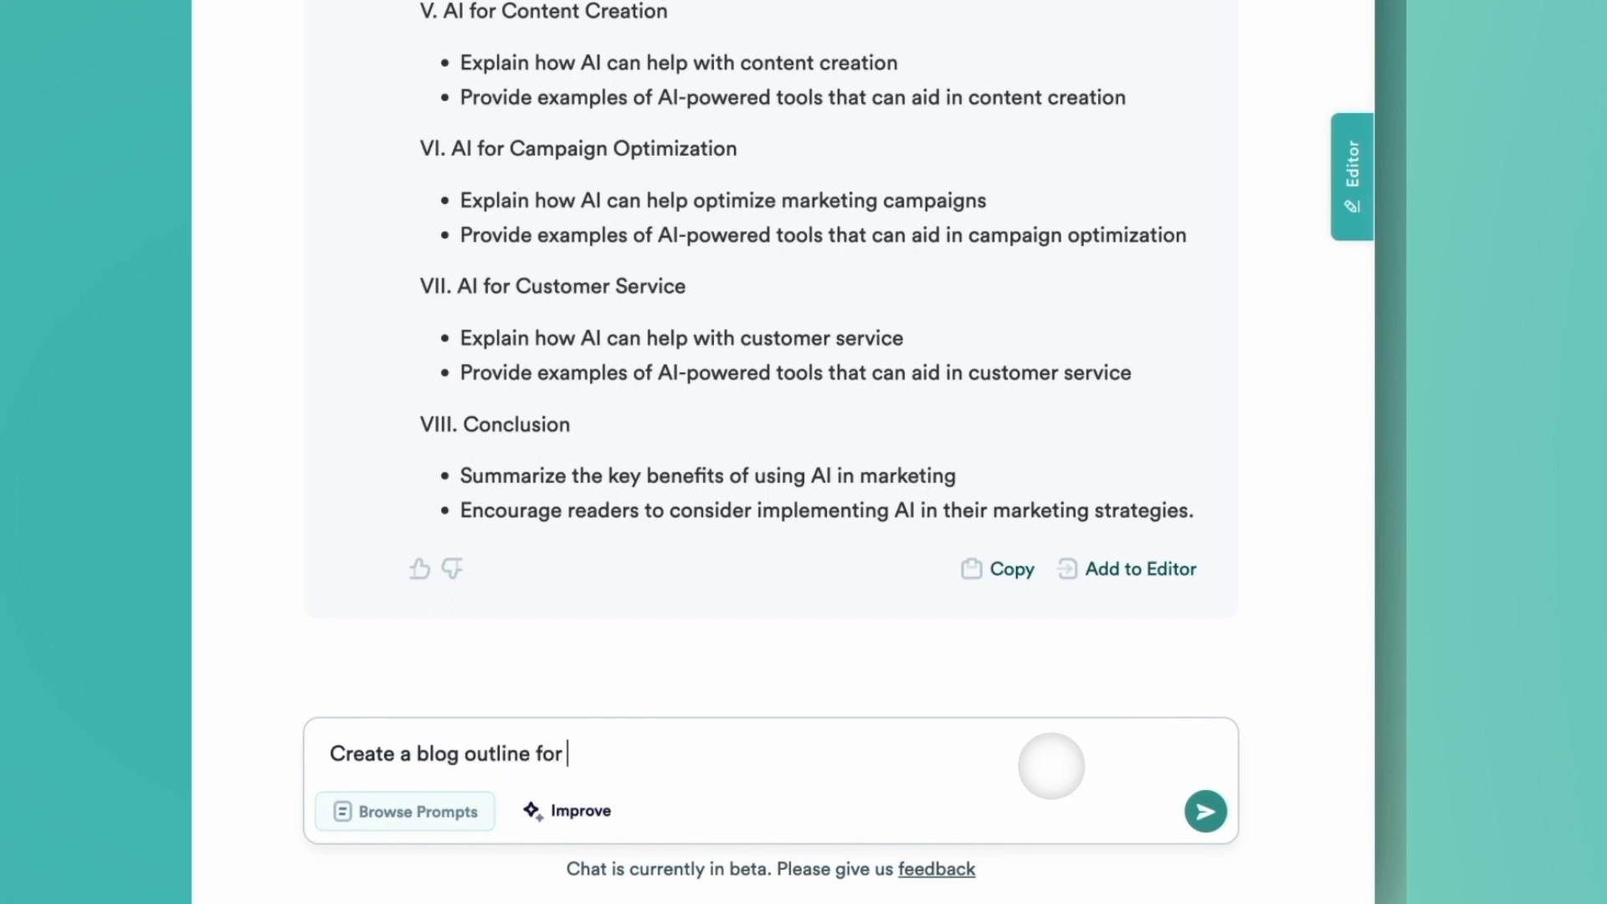
{"action": "type", "text": "how to use AI to build your marketing strategy."}
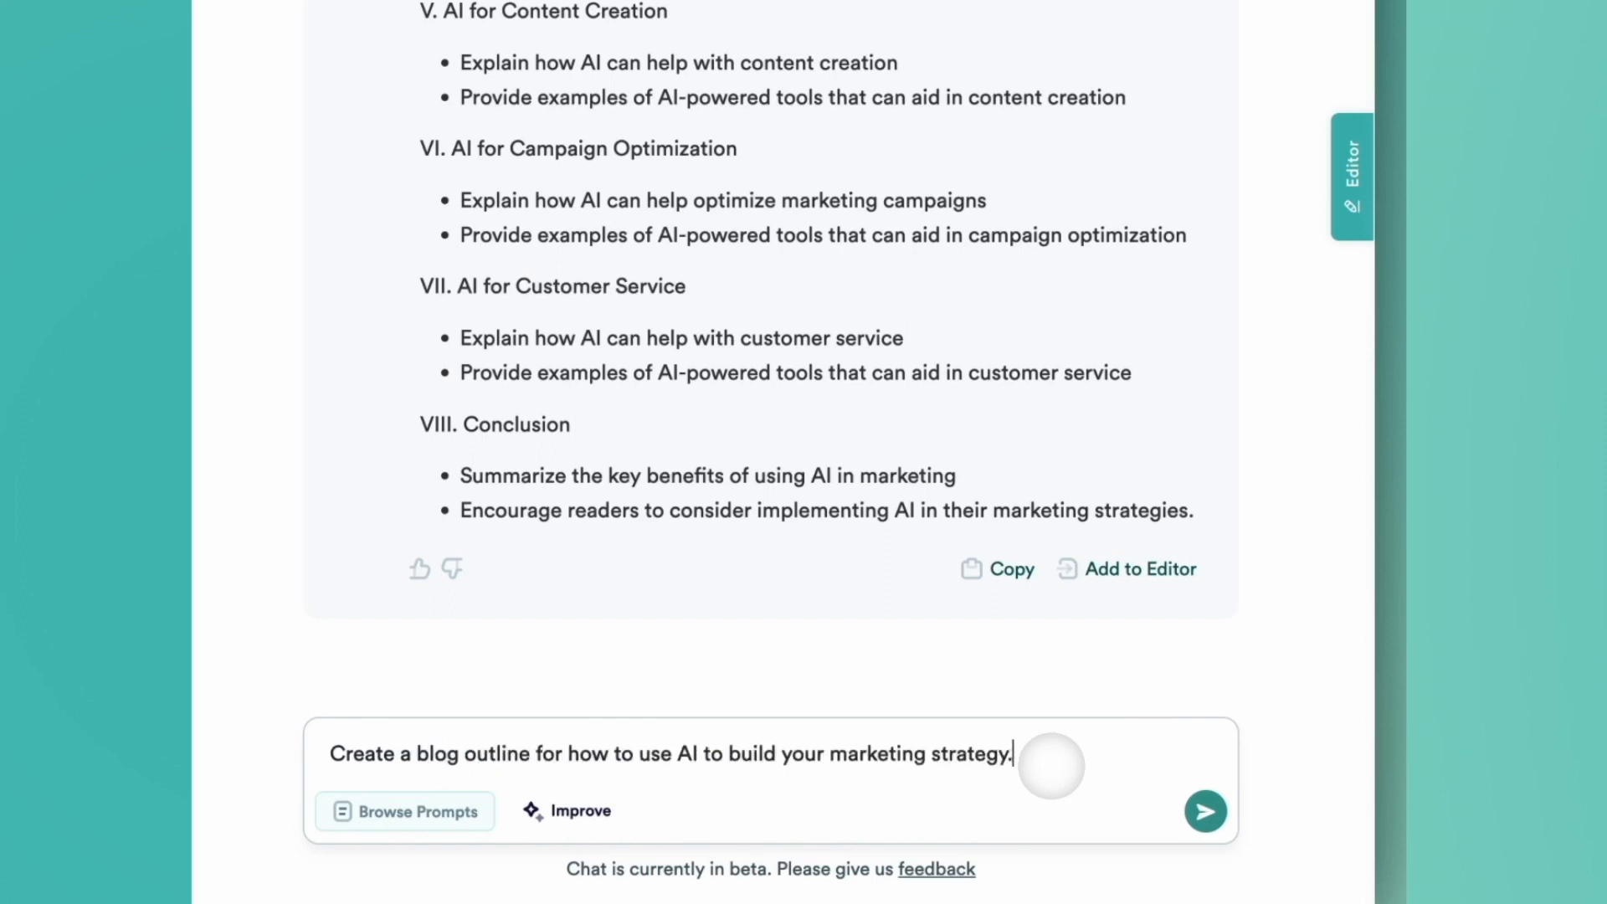
{"action": "type", "text": "Focus on the content being"}
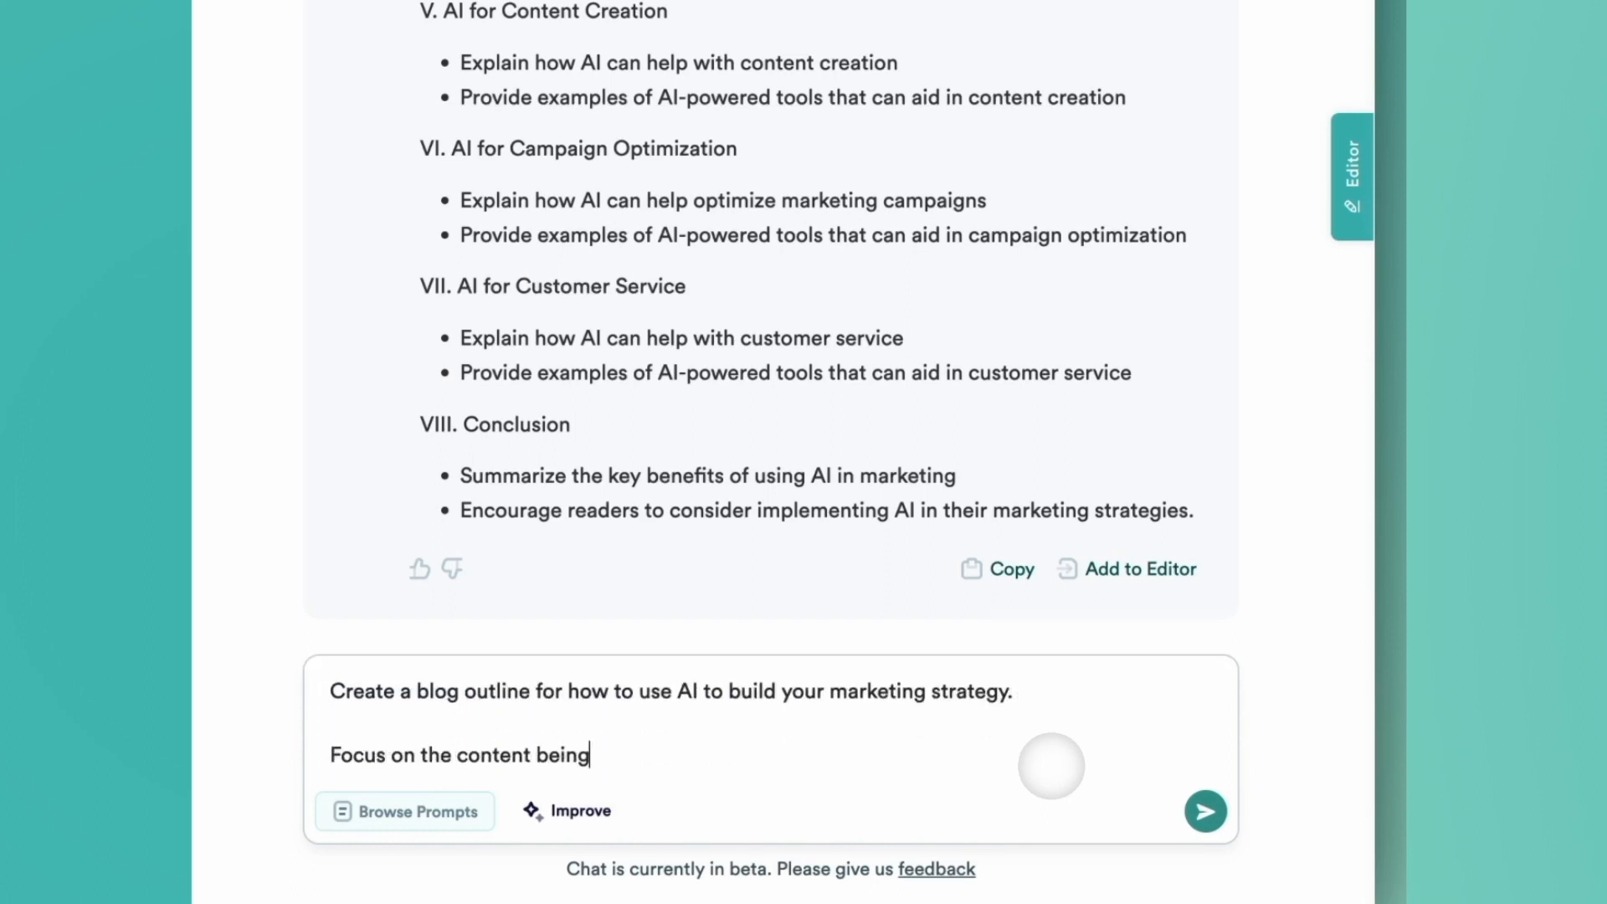
{"action": "type", "text": ":"}
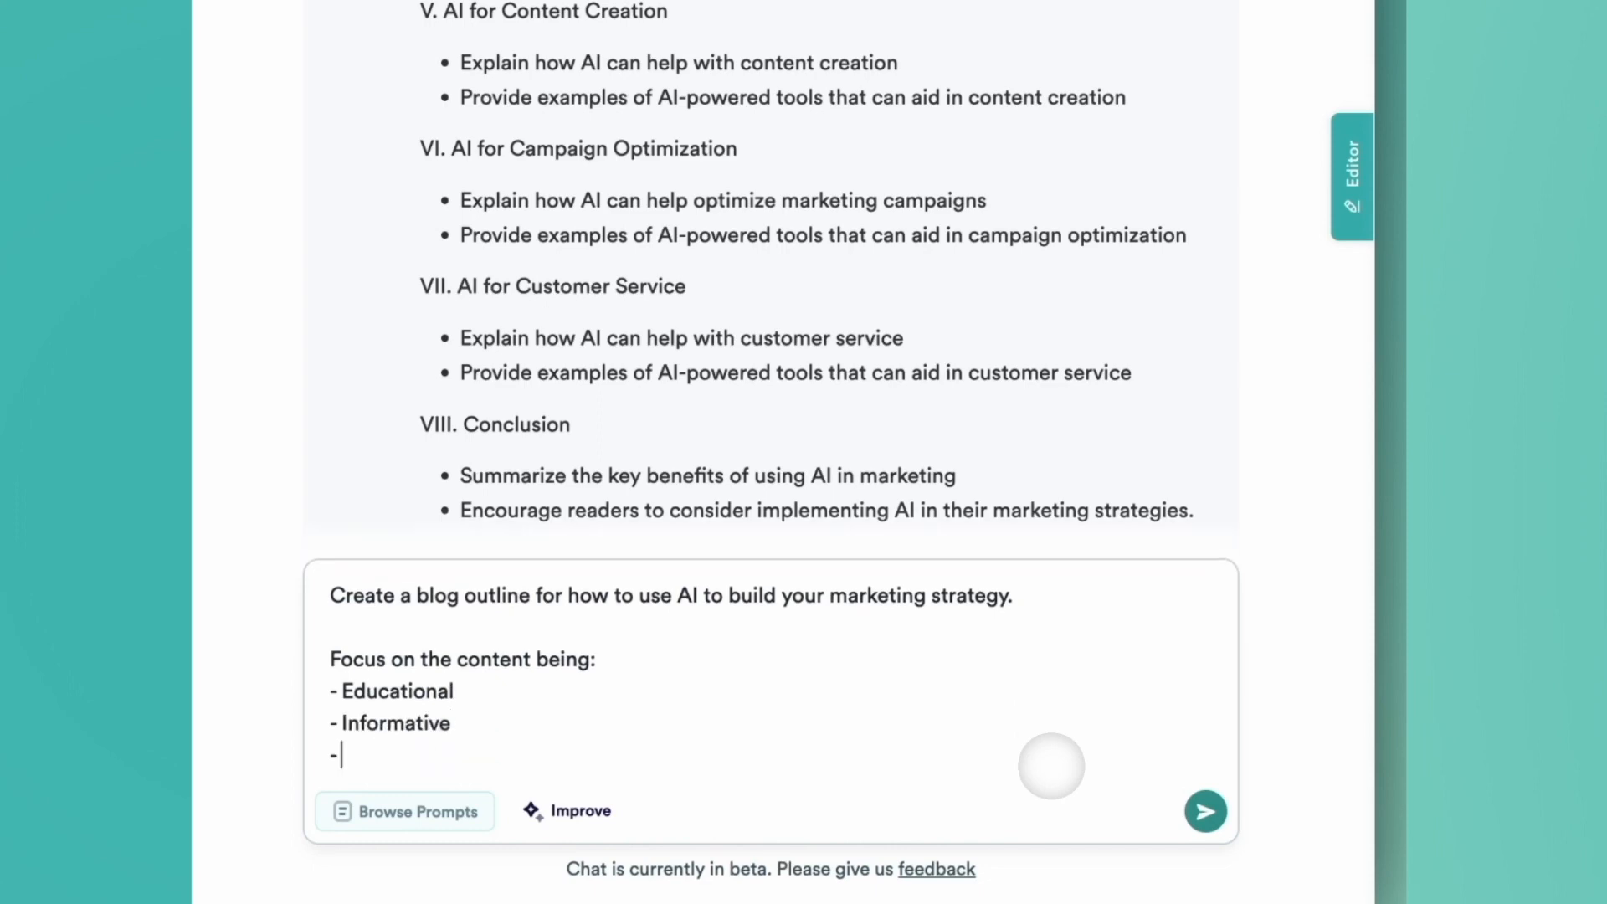
{"action": "type", "text": "Actionable"}
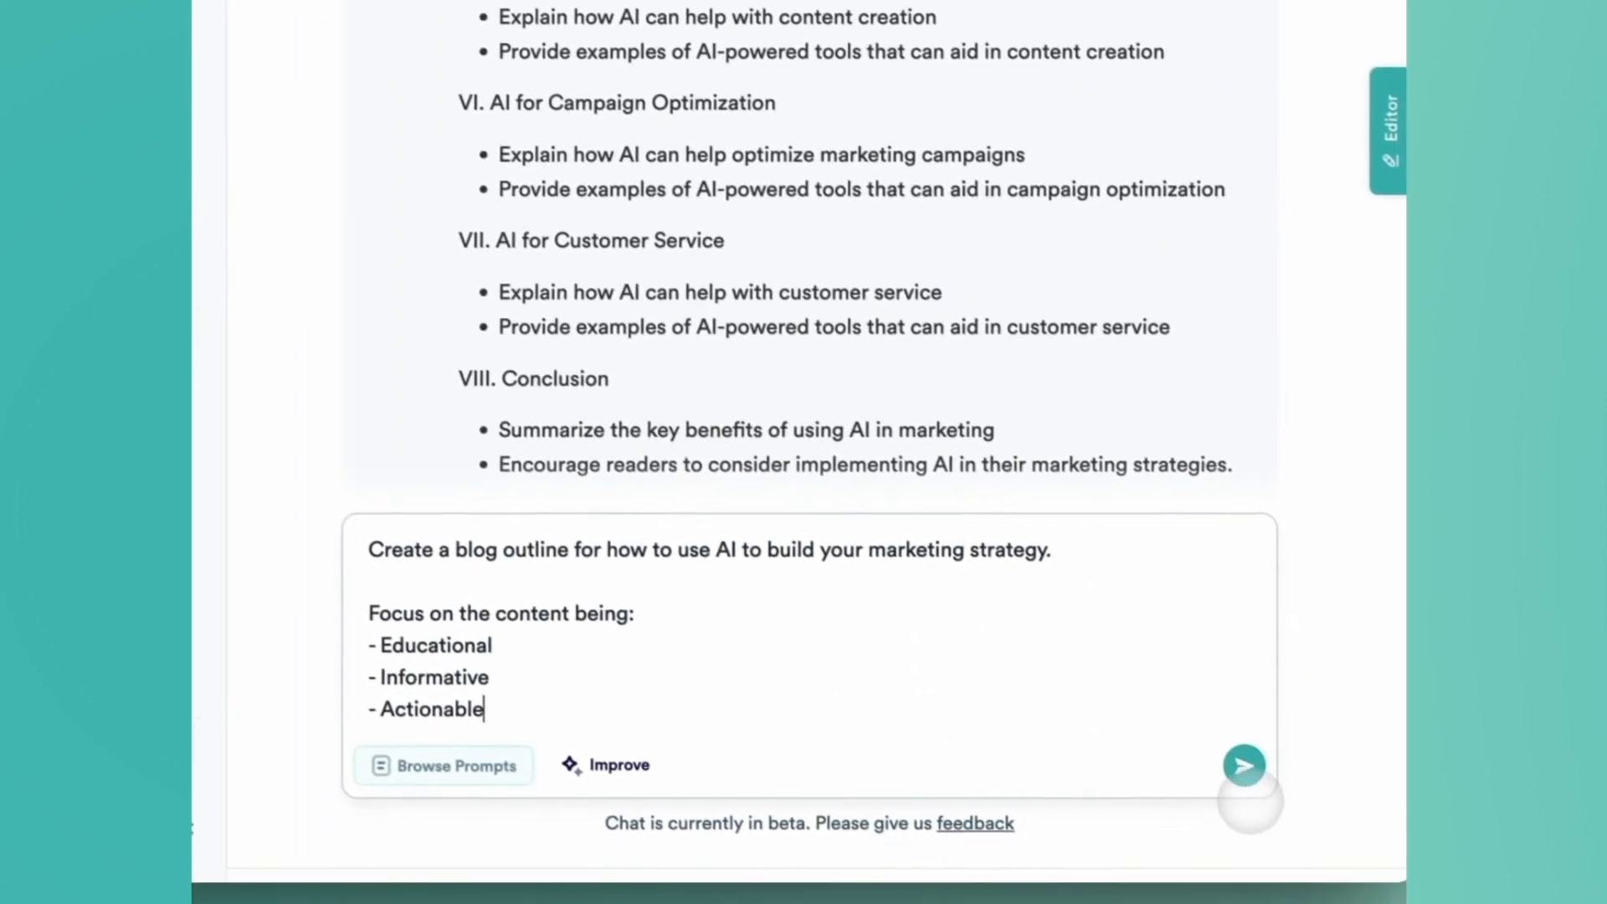
{"action": "left_click", "coordinate": [1244, 766]}
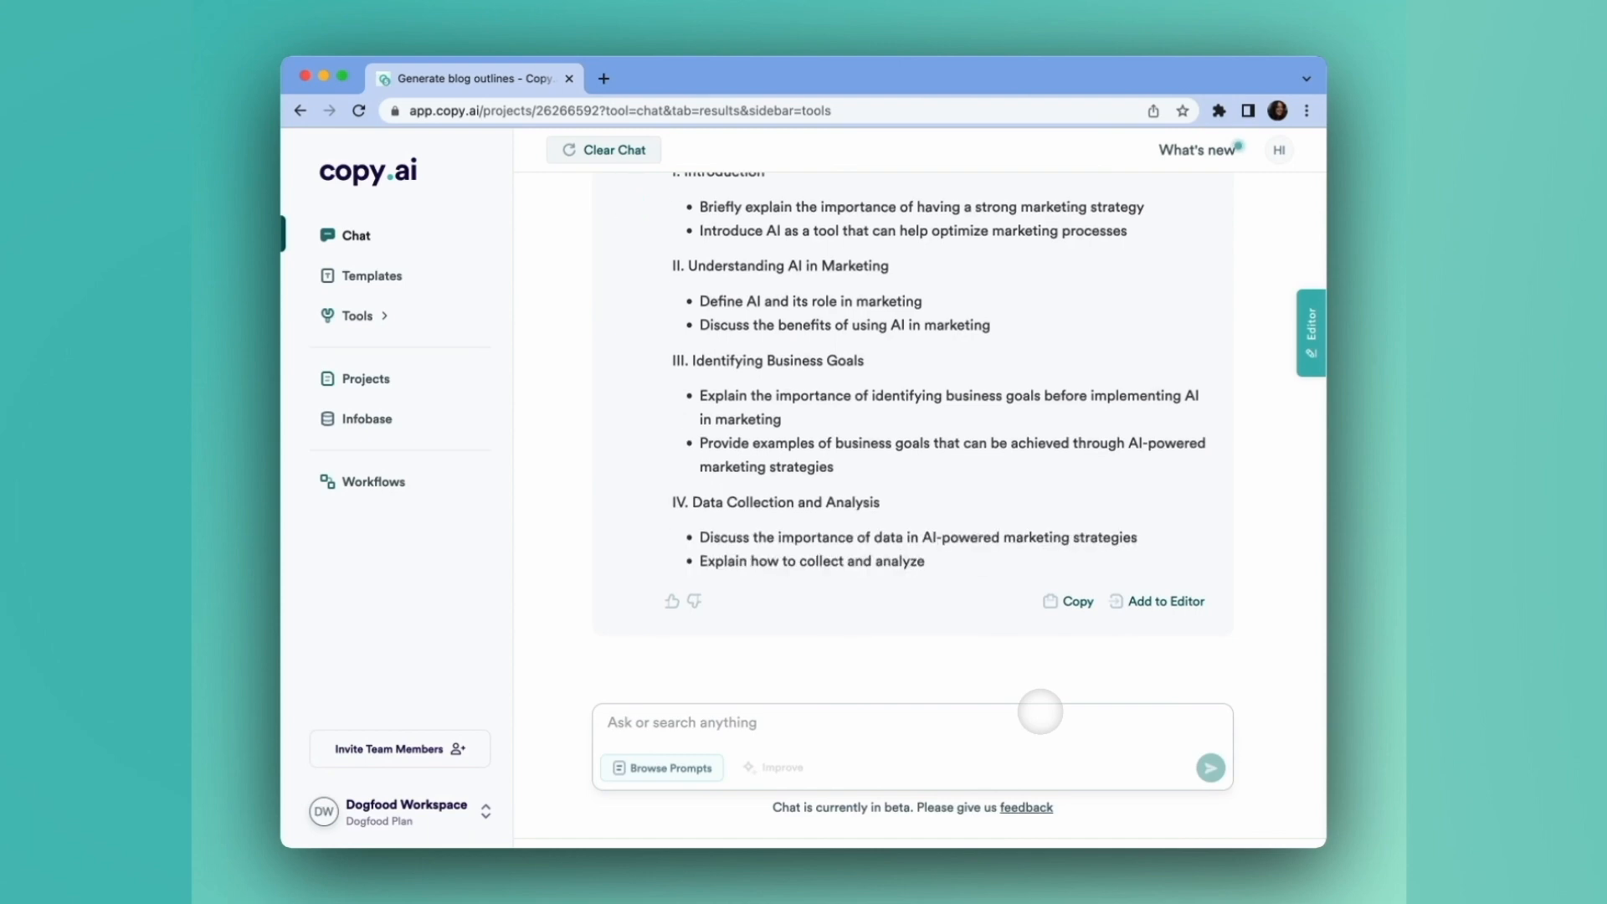
Scroll through the ten-section reply from Identifying Business Goals to Implementation Tips and Conclusion
{"action": "scroll", "scroll_direction": "down", "scroll_amount": 3}
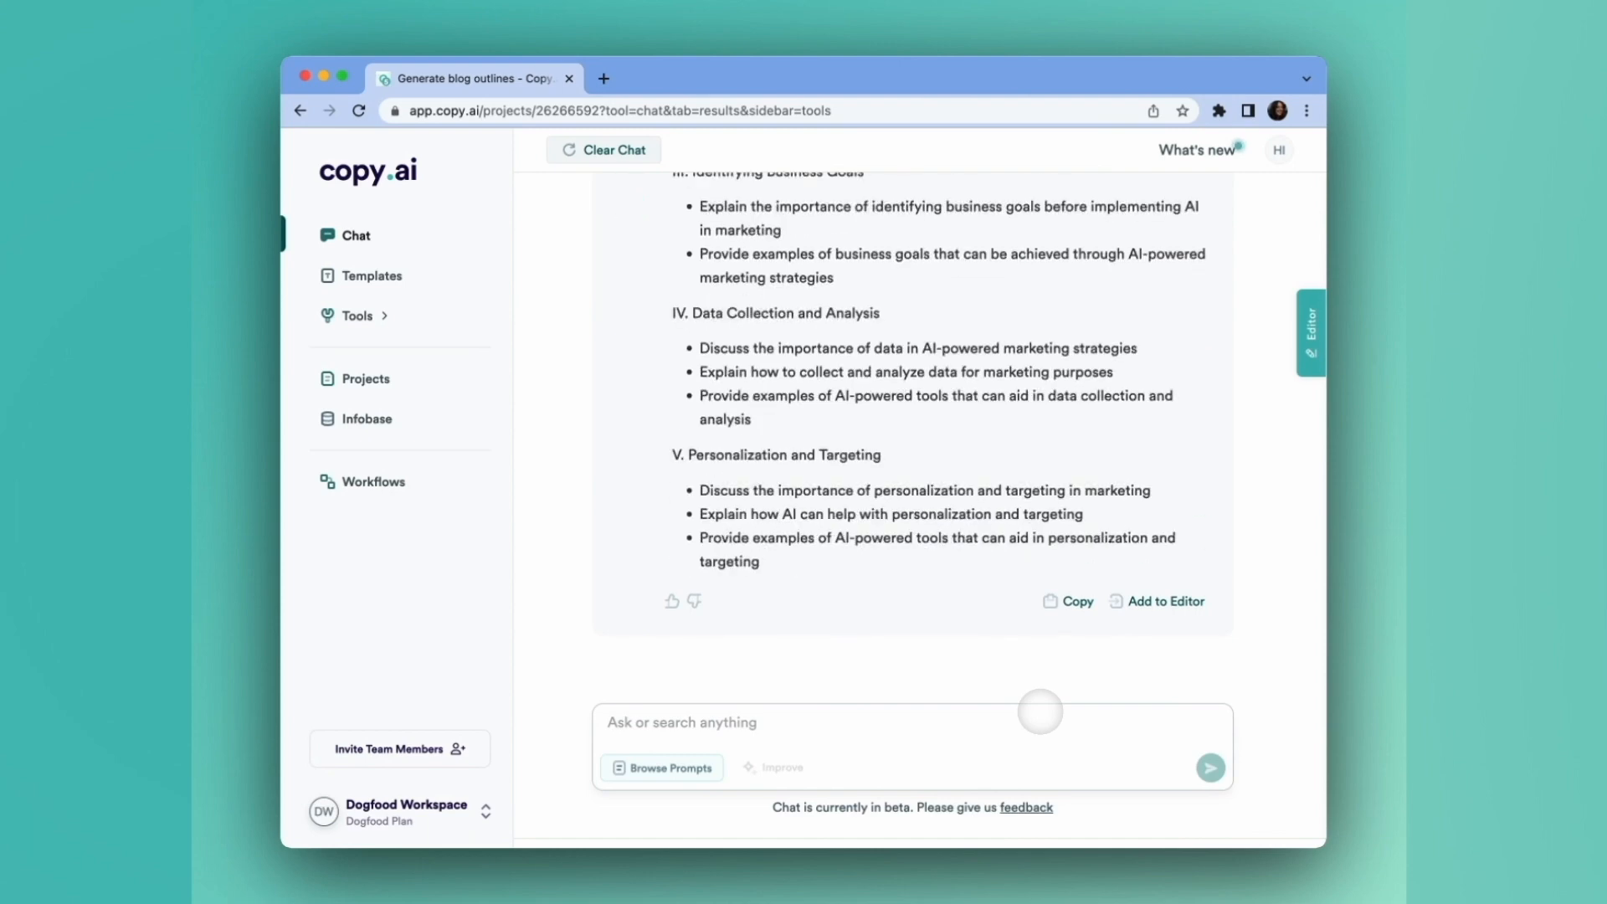
{"action": "scroll", "scroll_direction": "down", "scroll_amount": 3}
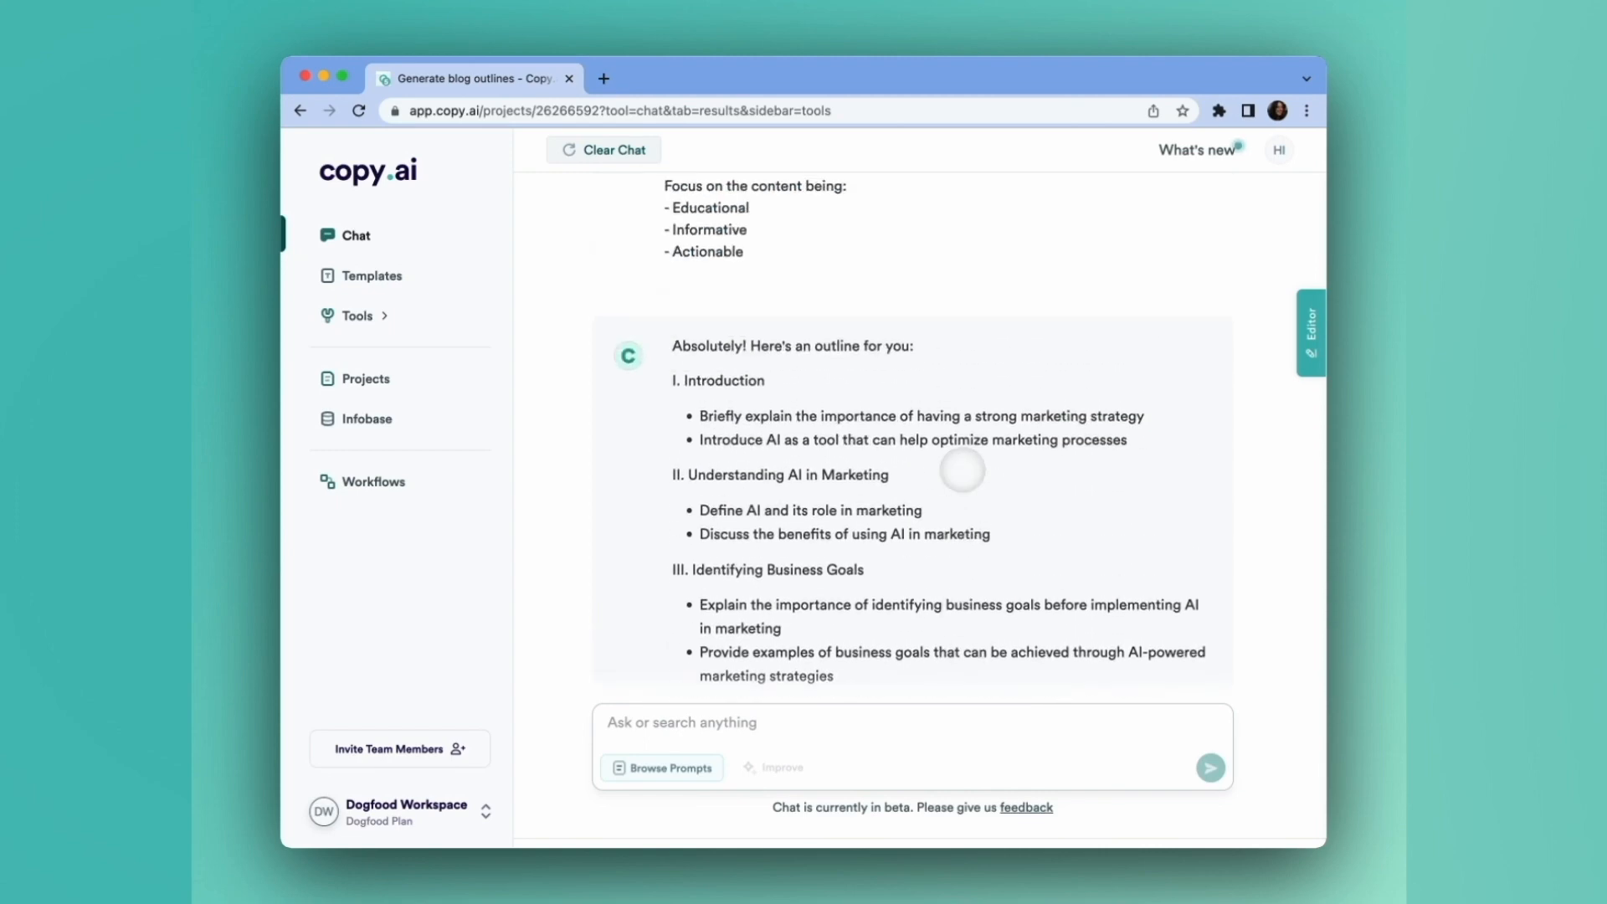
{"action": "scroll", "scroll_direction": "down", "scroll_amount": 3}
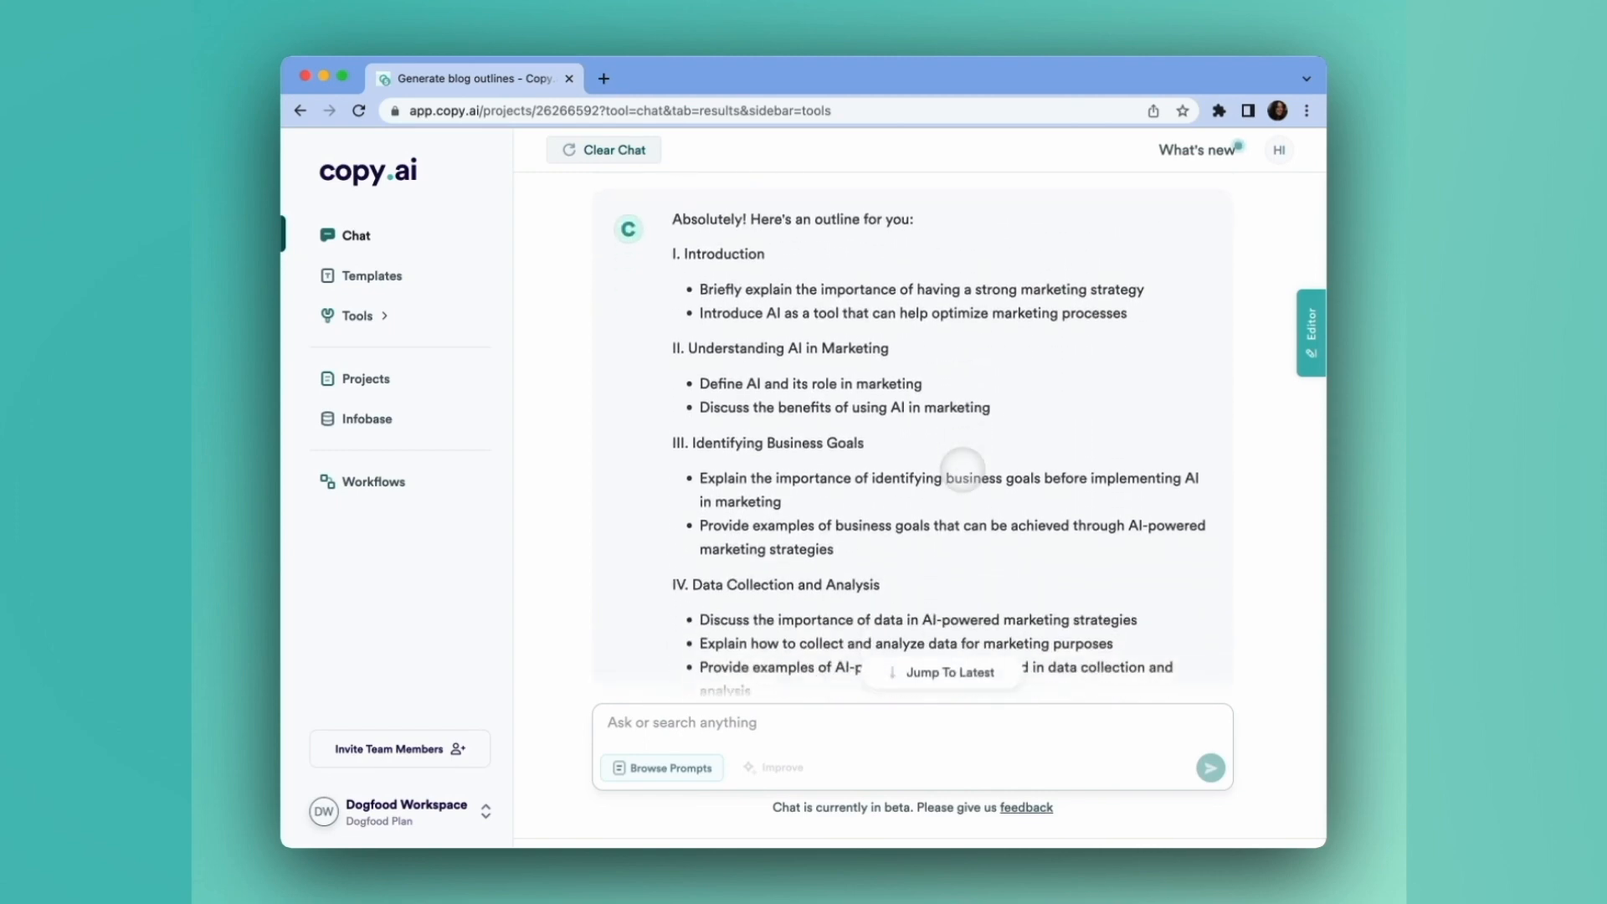
{"action": "scroll", "scroll_direction": "down", "scroll_amount": 3}
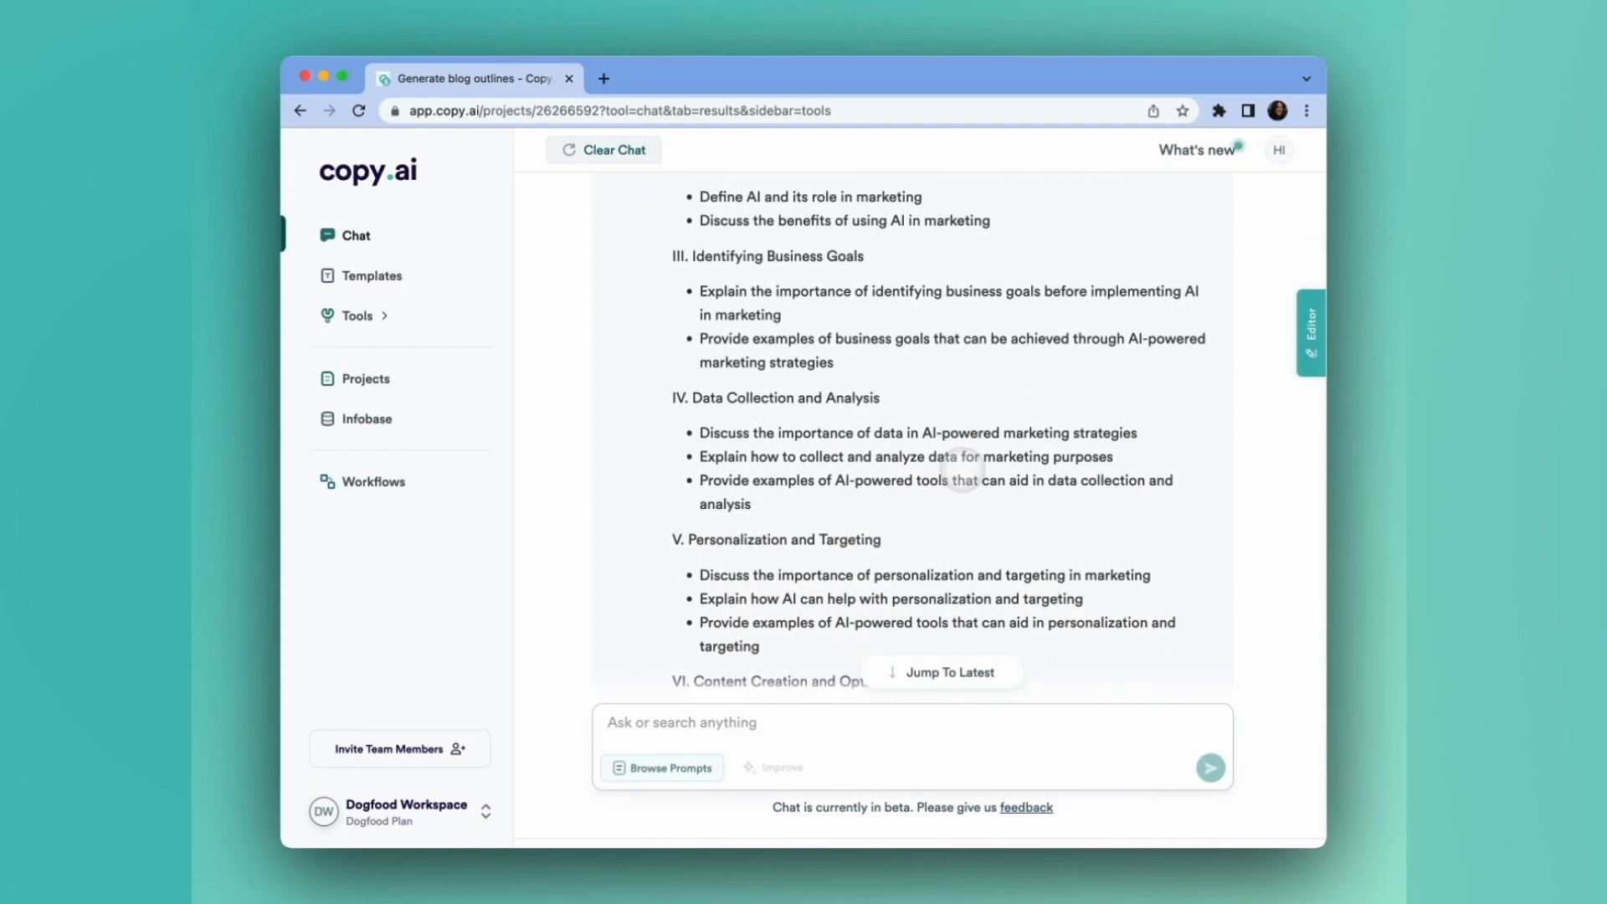
{"action": "scroll", "scroll_direction": "down", "scroll_amount": 3}
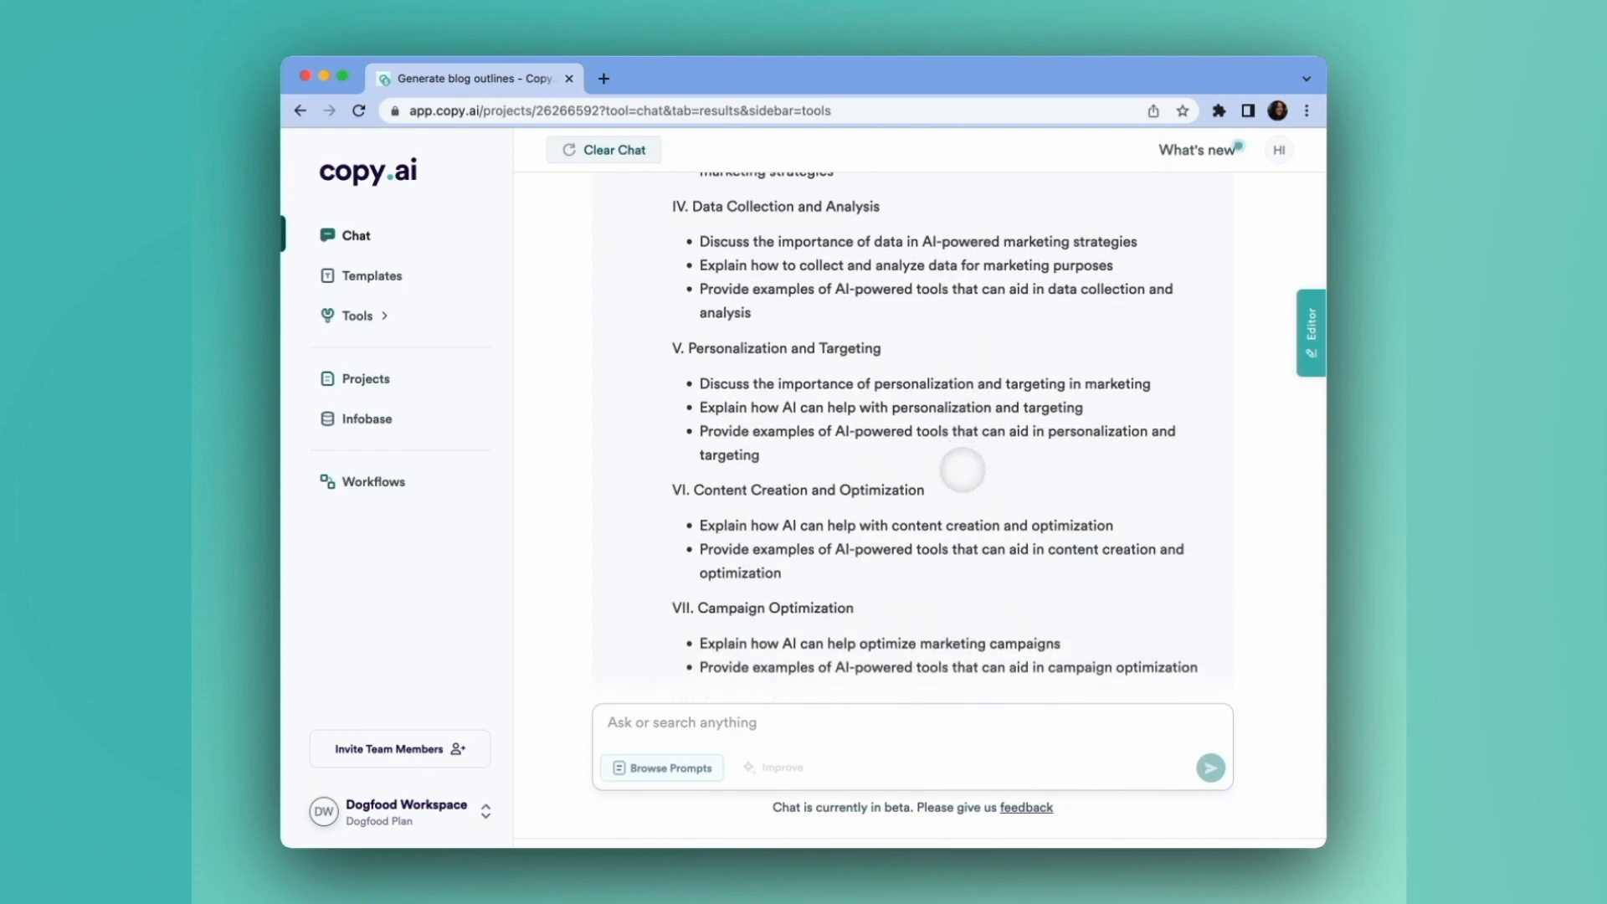
{"action": "scroll", "scroll_direction": "down", "scroll_amount": 3}
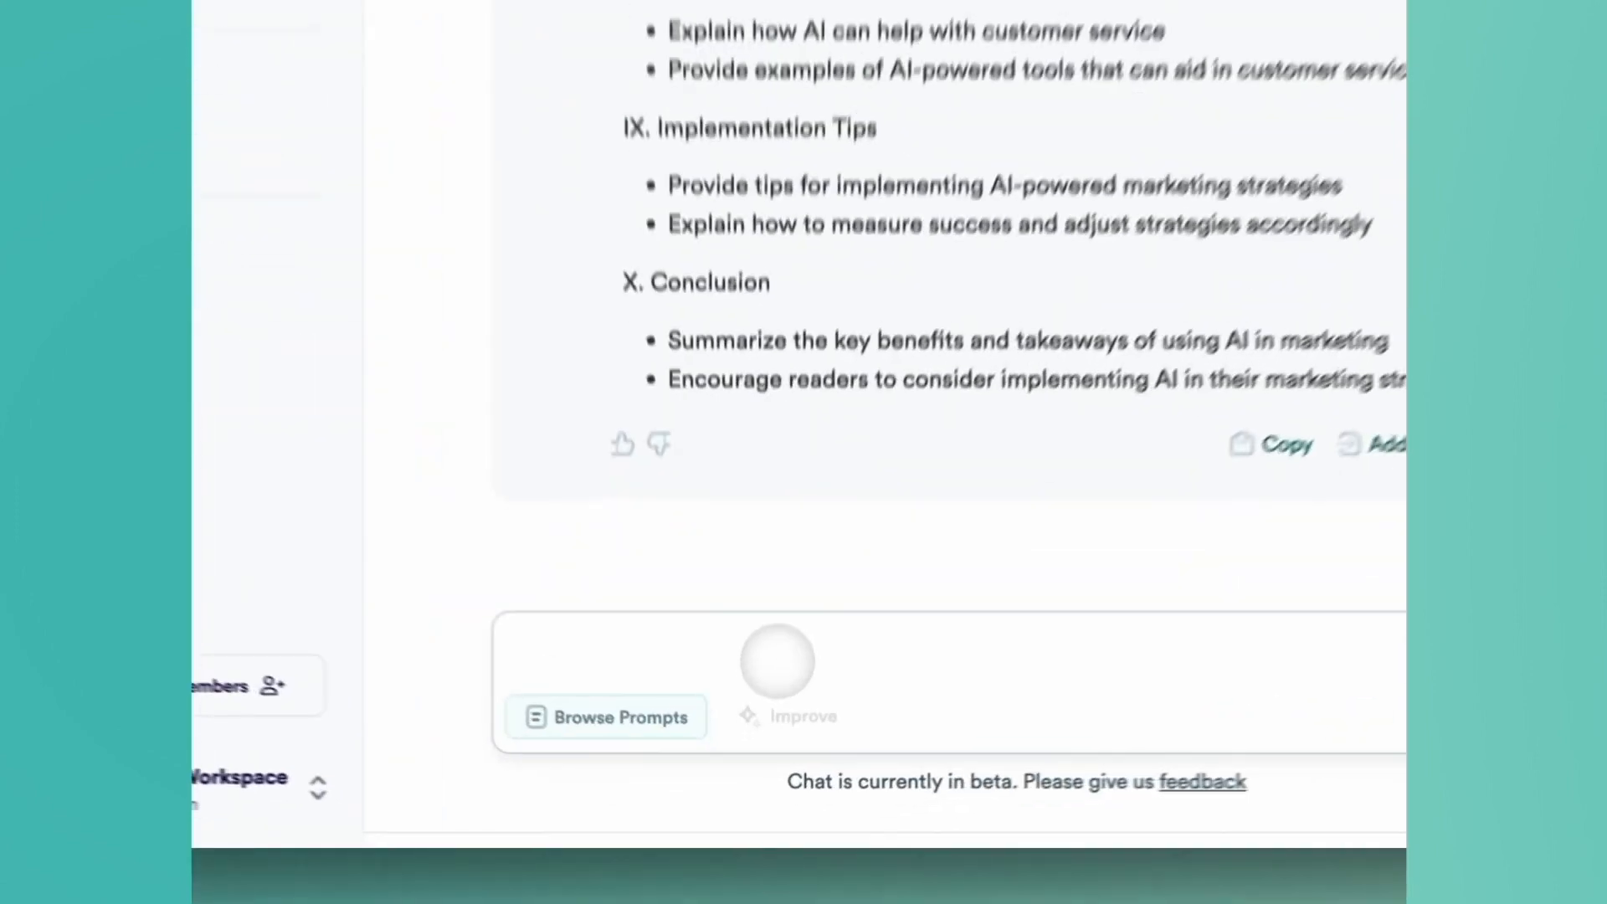
Ask the chat to 'Rewrite this blog outline, but focus on a SaaS audience' and review the tailored result
{"action": "type", "text": "Rewrite this blog out"}
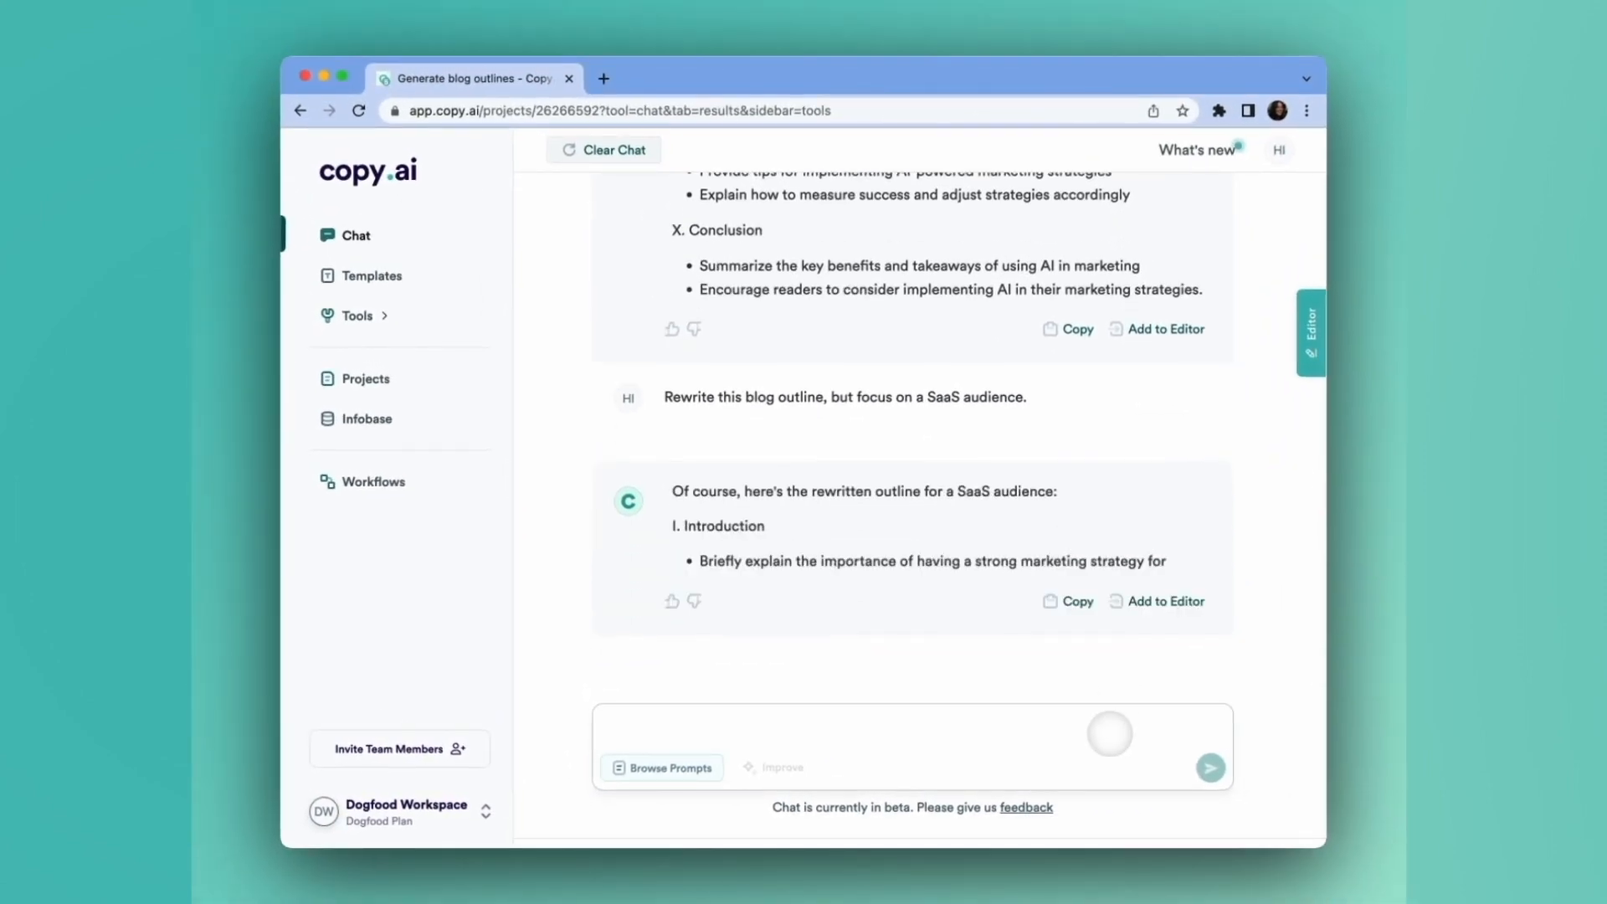
{"action": "scroll", "scroll_direction": "down", "scroll_amount": 3}
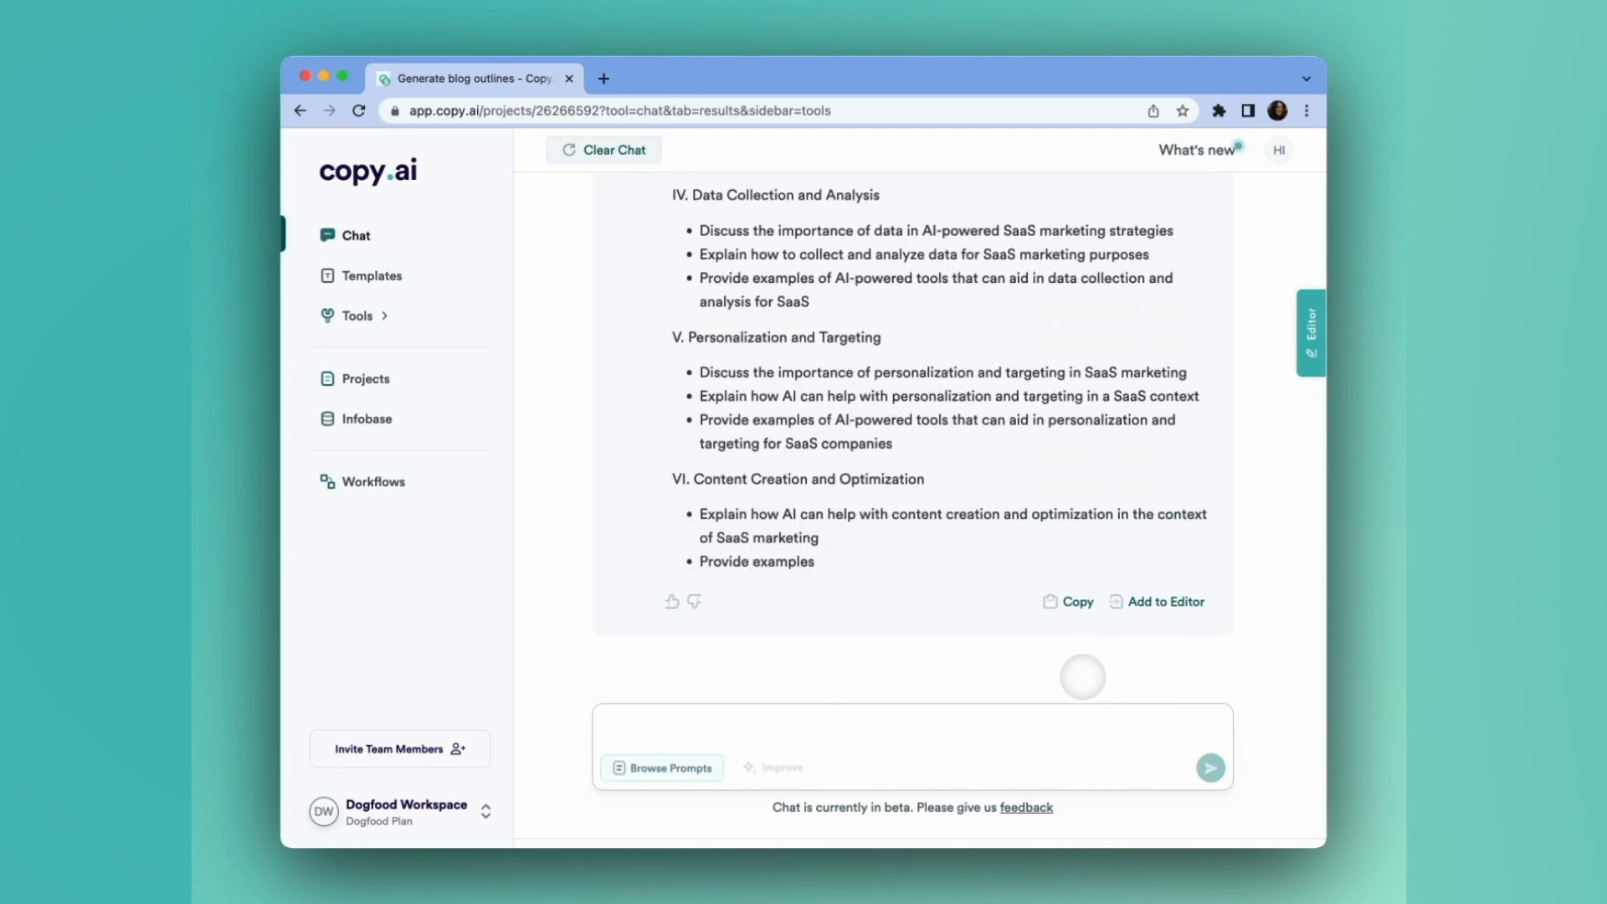
{"action": "scroll", "scroll_direction": "down", "scroll_amount": 3}
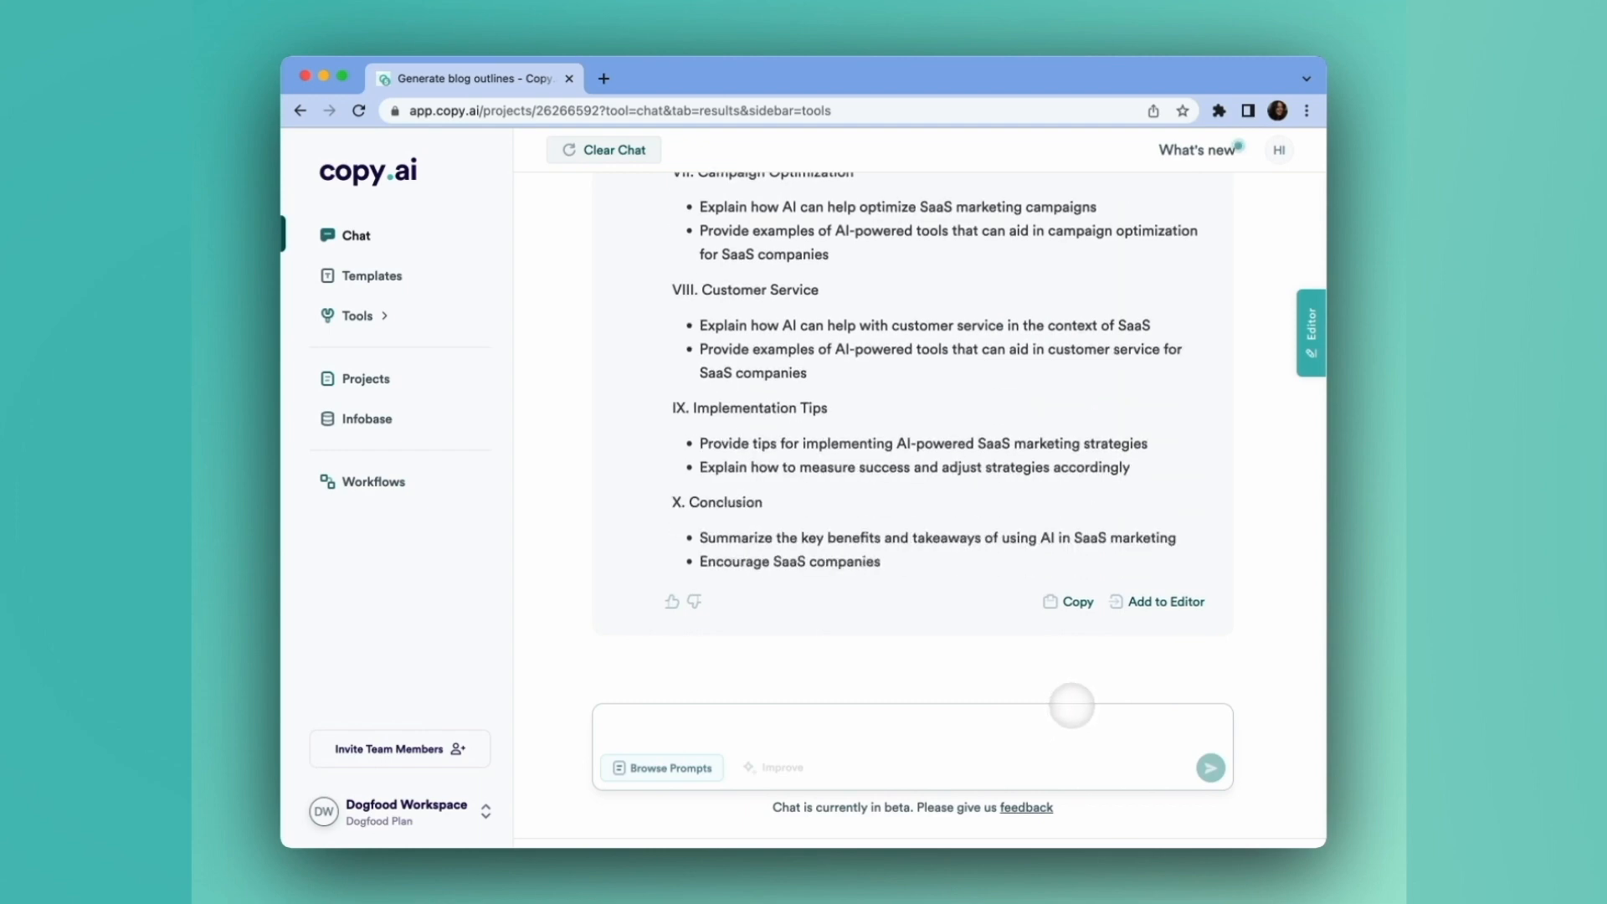
{"action": "scroll", "scroll_direction": "up", "scroll_amount": 3}
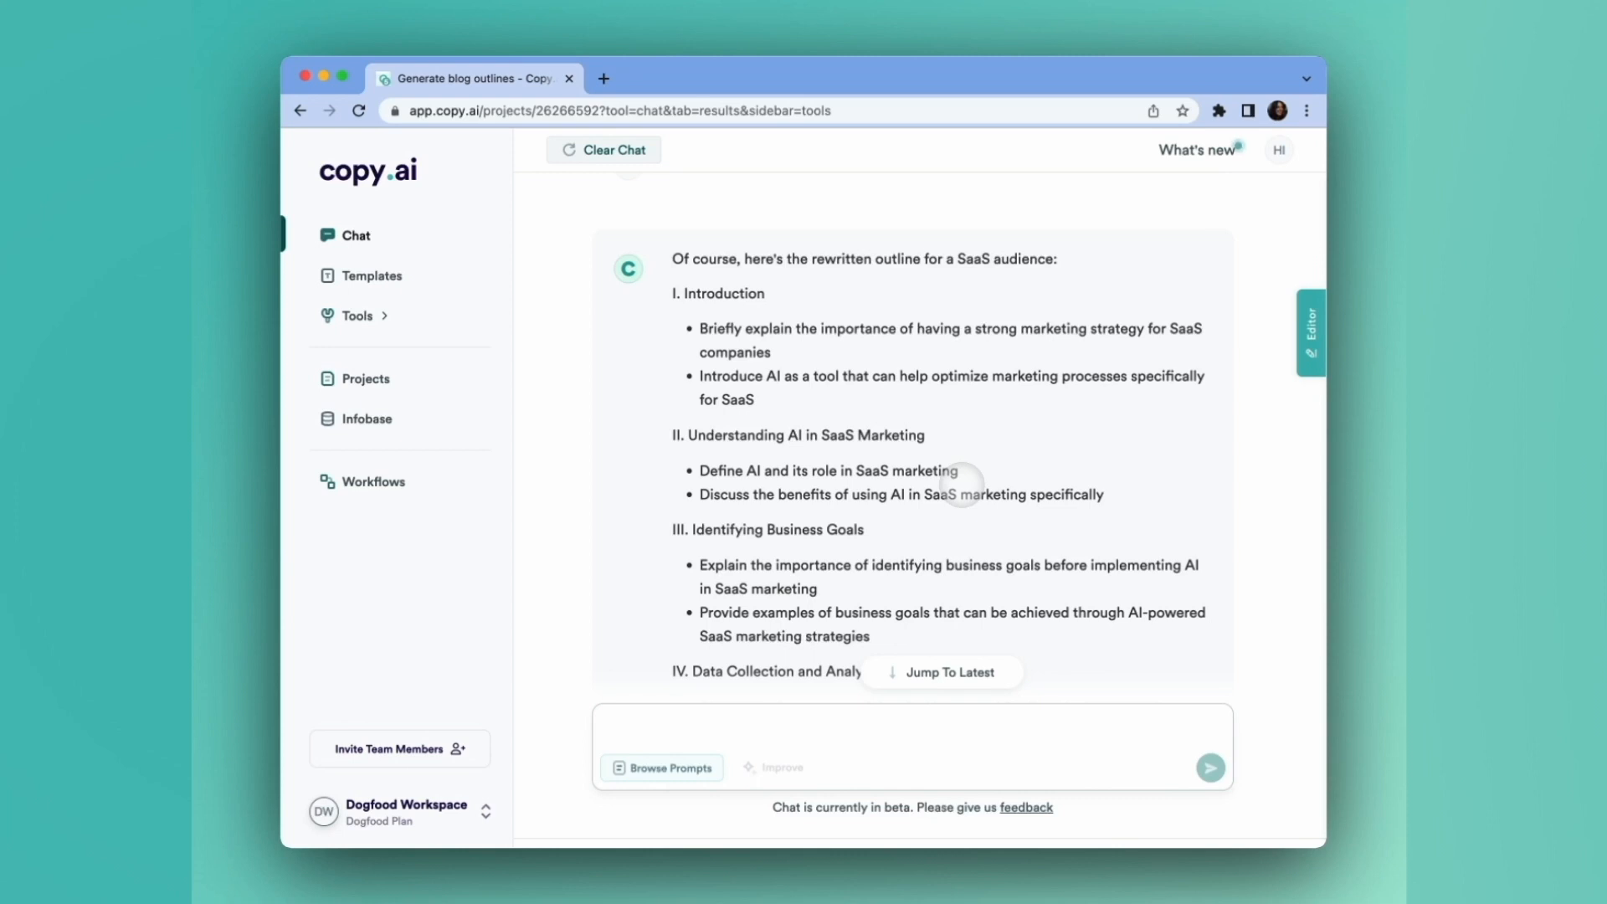
{"action": "scroll", "scroll_direction": "down", "scroll_amount": 3}
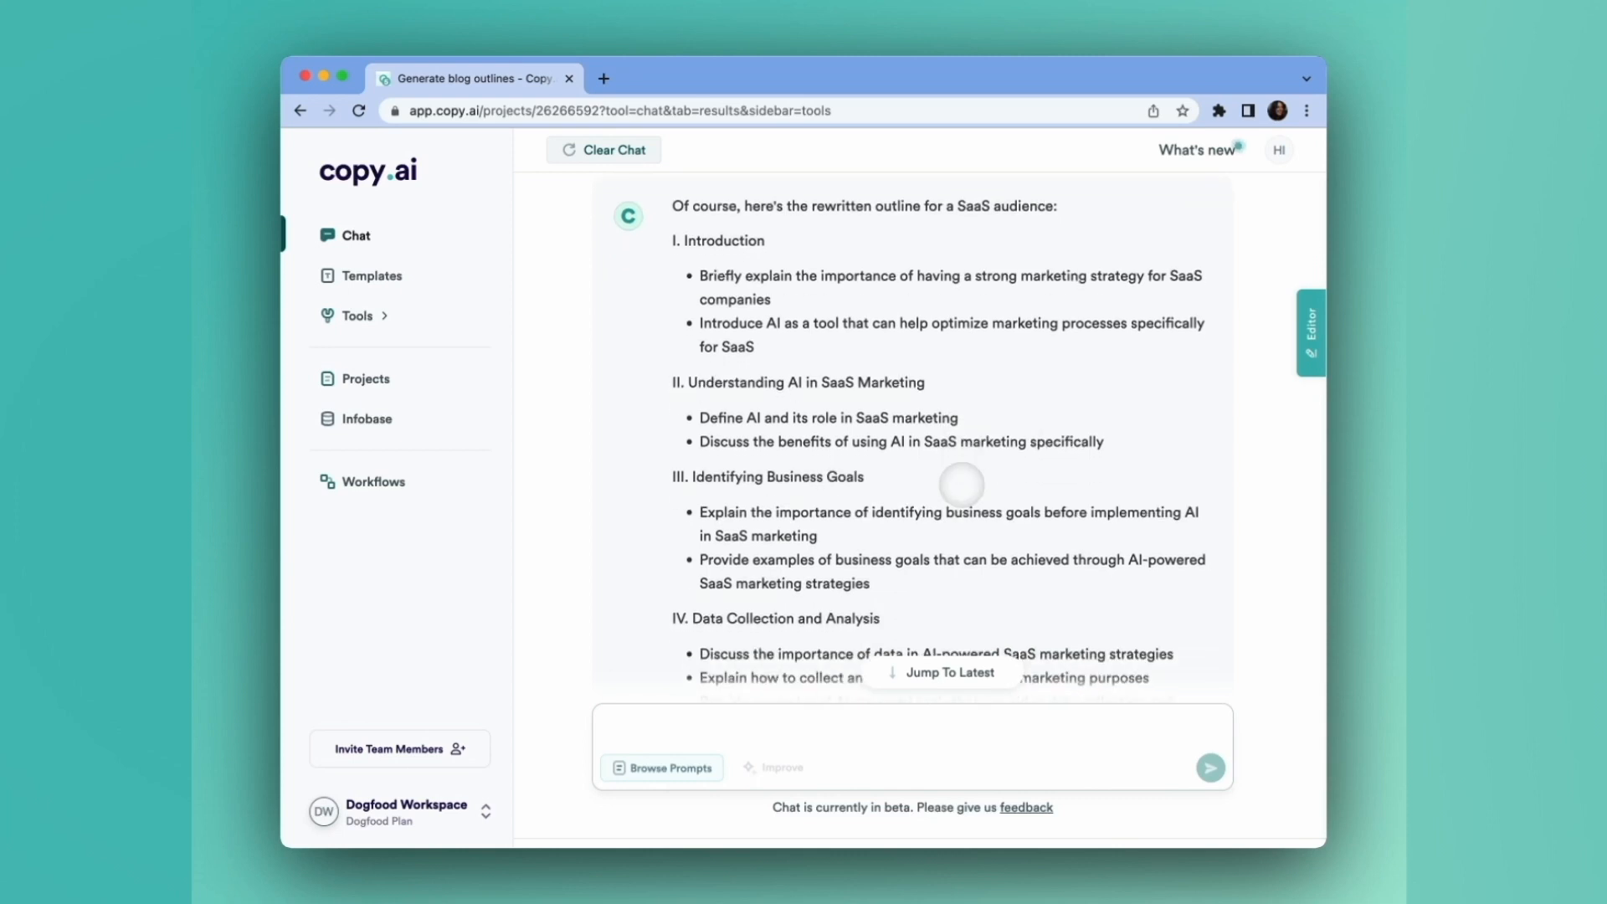